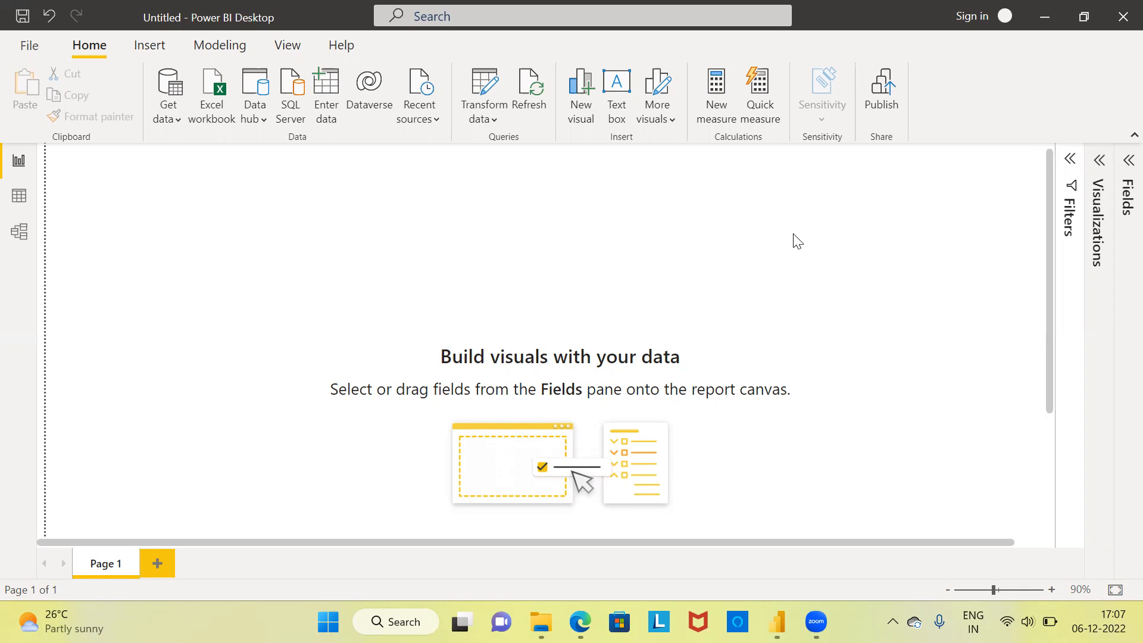
pyautogui.moveTo(943, 219)
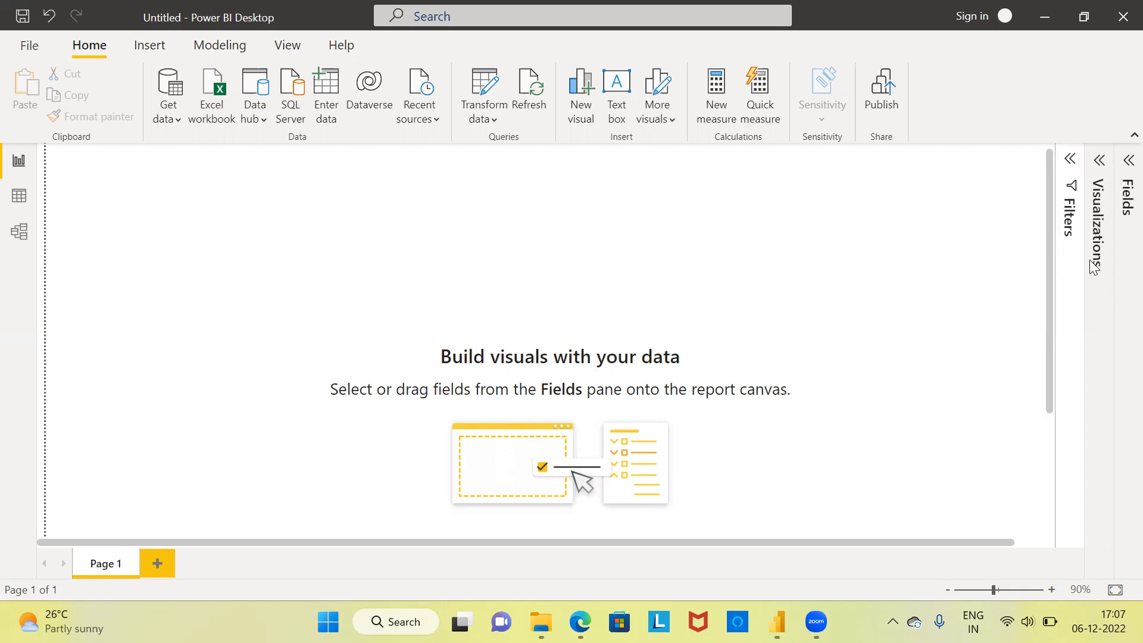
pyautogui.moveTo(1118, 235)
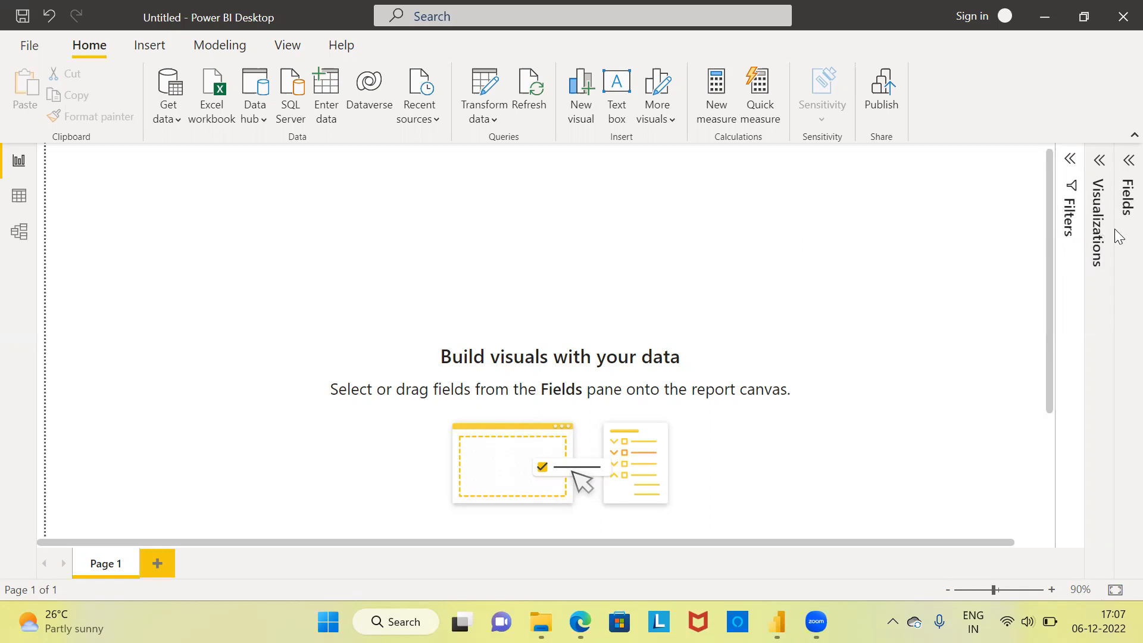
pyautogui.moveTo(1127, 170)
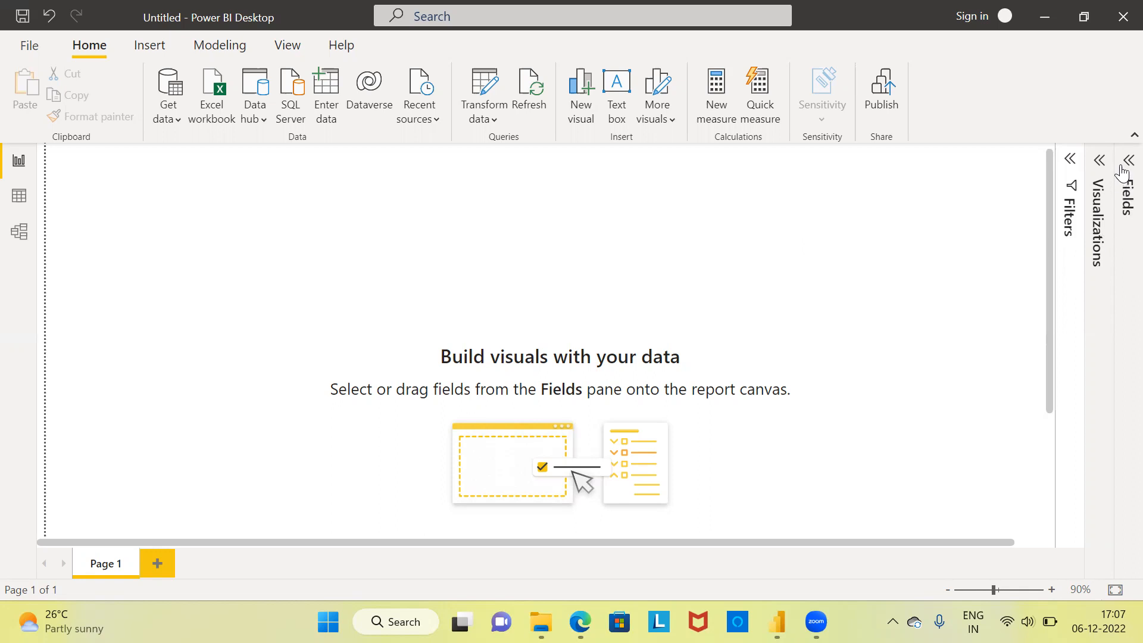
# Expand the Fields pane so the superstore table is listed.
pyautogui.click(1129, 160)
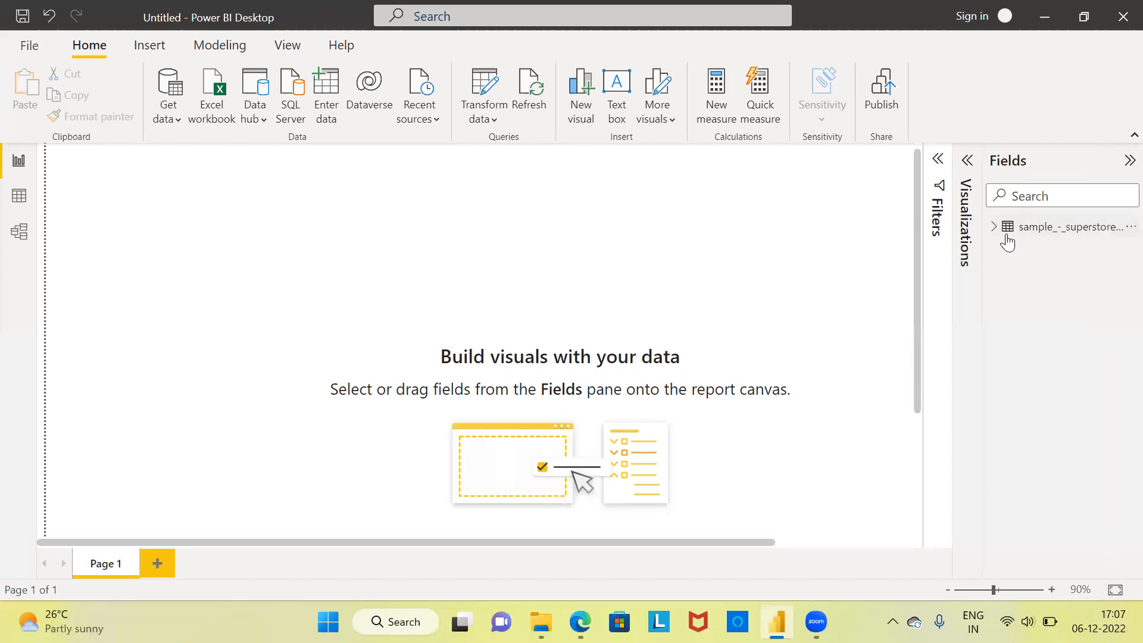
pyautogui.moveTo(1082, 241)
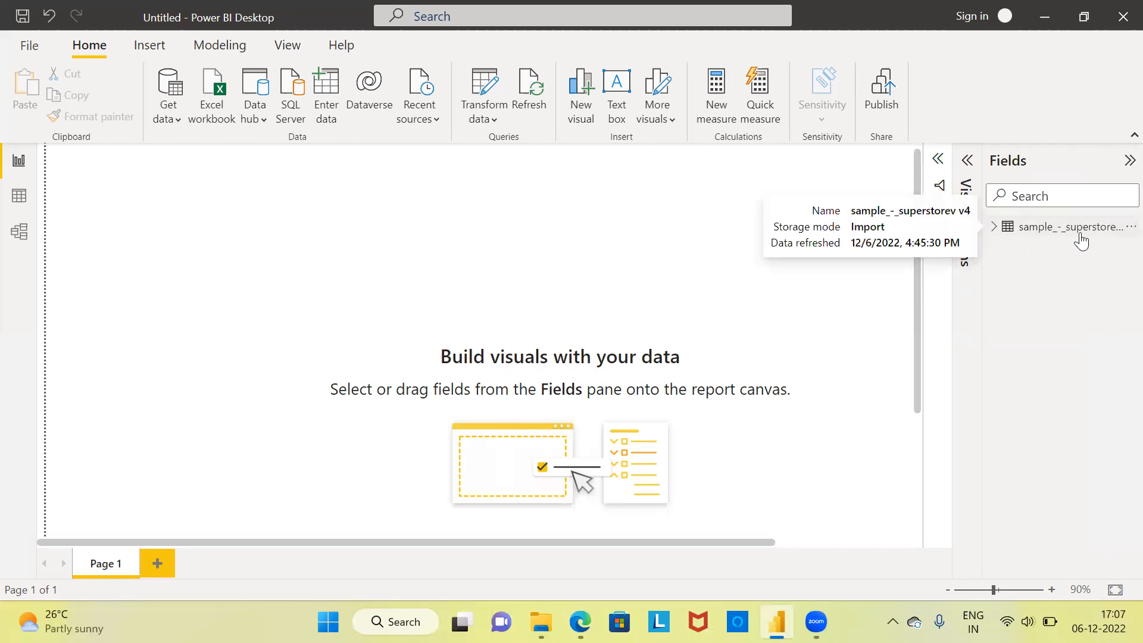
pyautogui.moveTo(1048, 241)
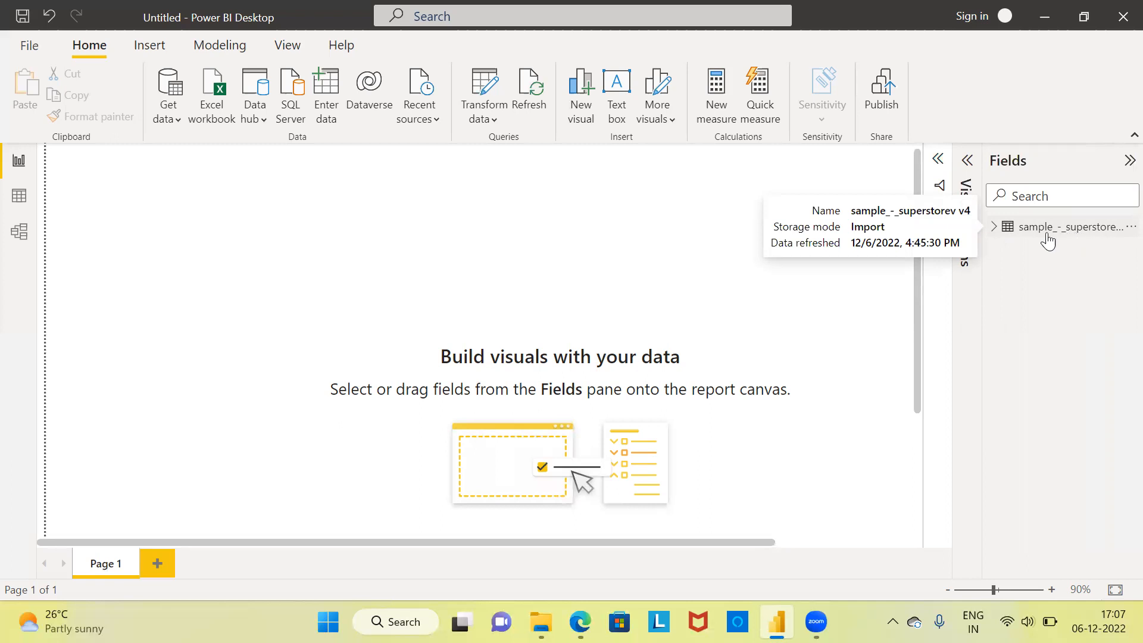
pyautogui.moveTo(994, 240)
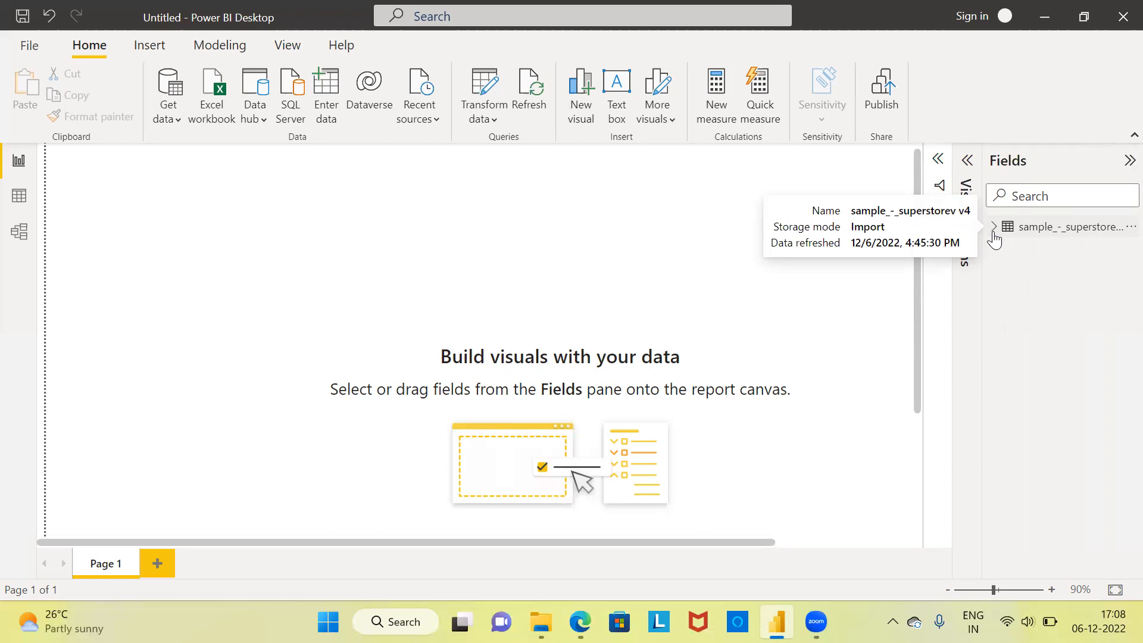
# Expand the superstore table to reveal columns like Region, Sales and Profit.
pyautogui.click(992, 226)
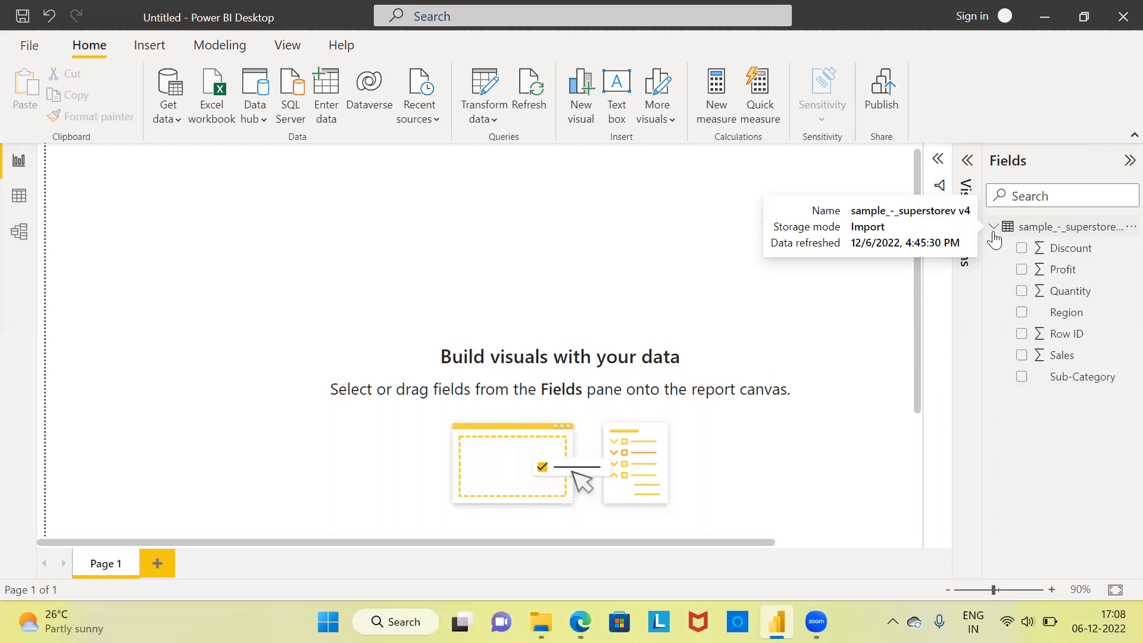
pyautogui.moveTo(874, 40)
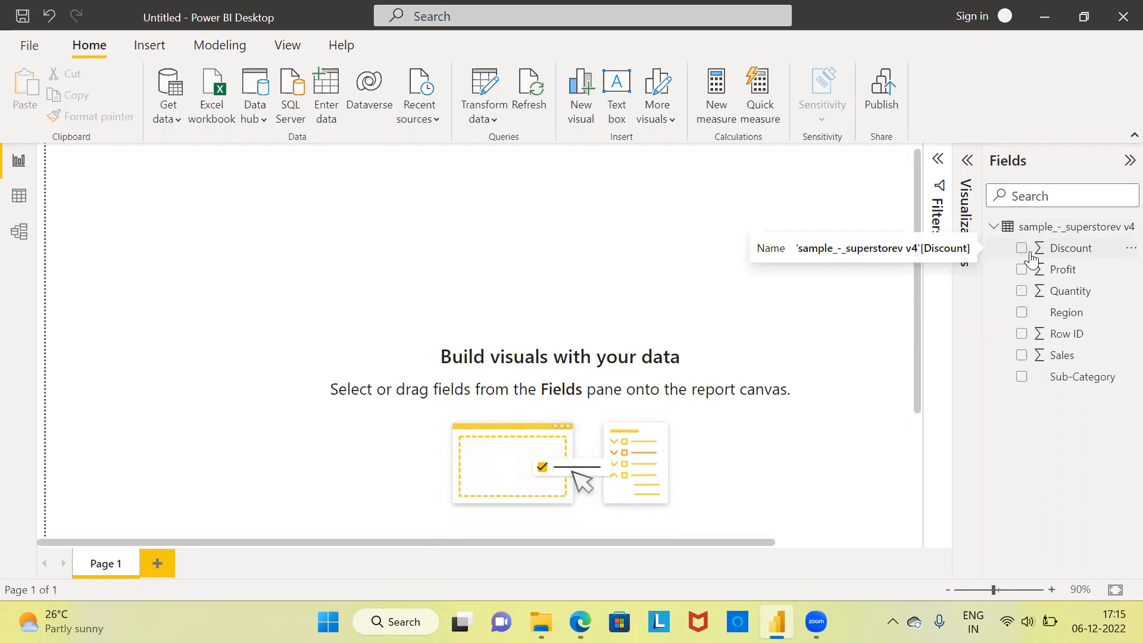
pyautogui.moveTo(1042, 297)
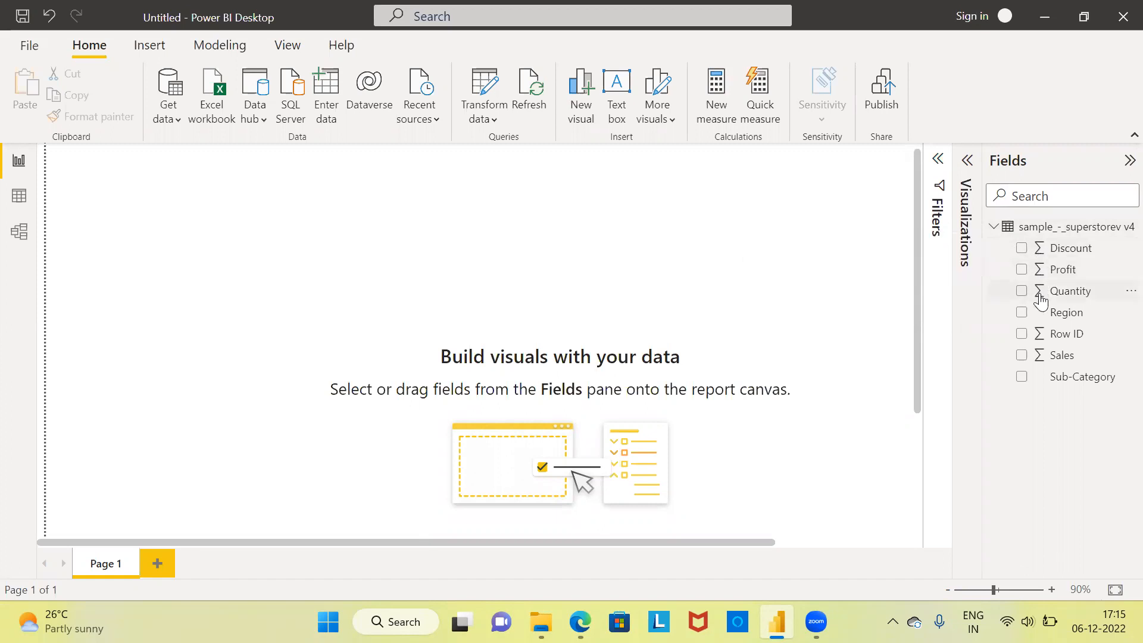
pyautogui.moveTo(1028, 339)
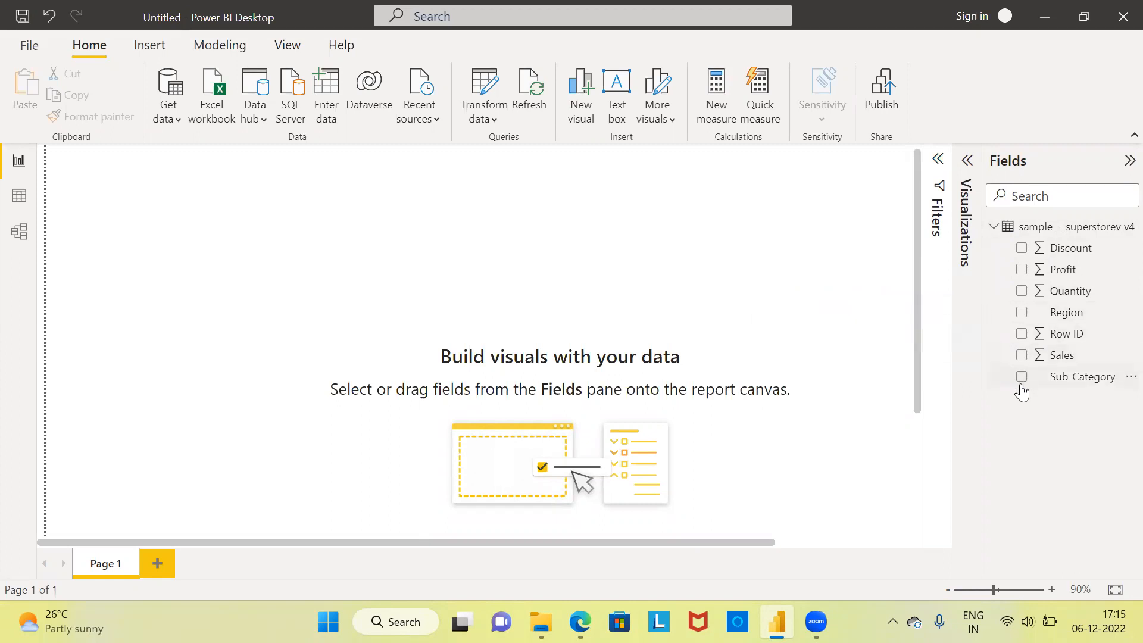
pyautogui.moveTo(1082, 376)
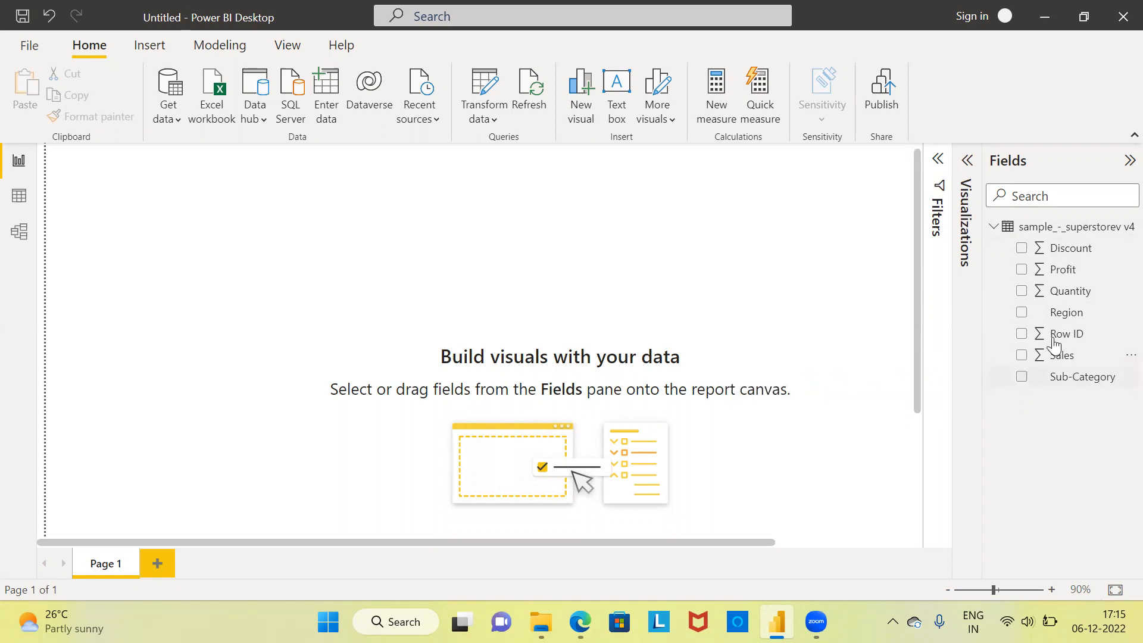
pyautogui.moveTo(1058, 358)
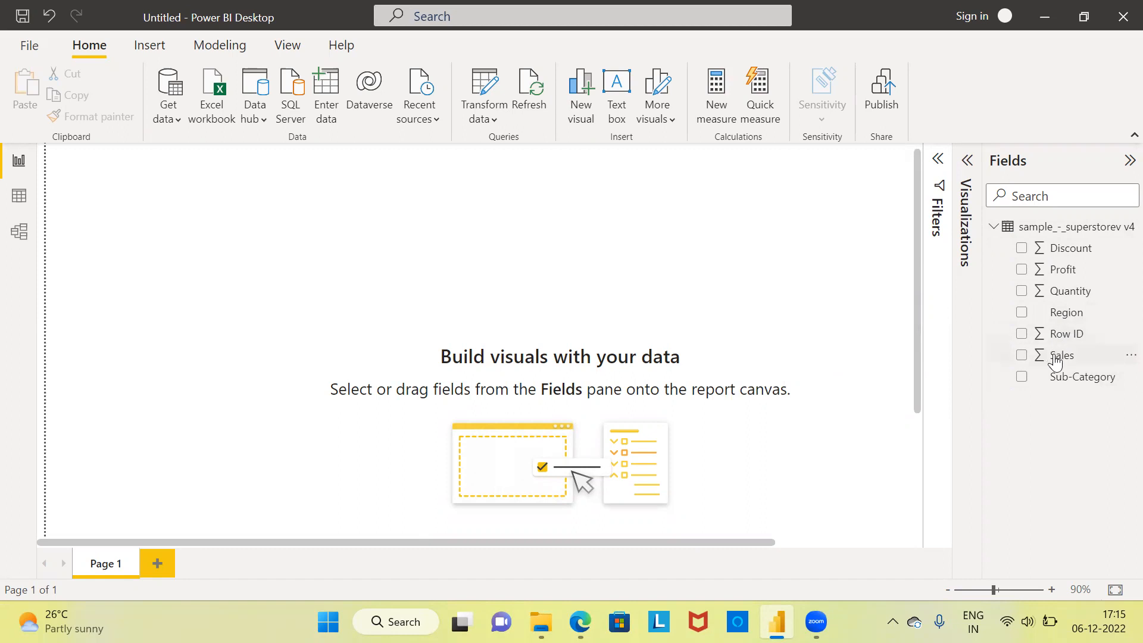
pyautogui.moveTo(1070, 313)
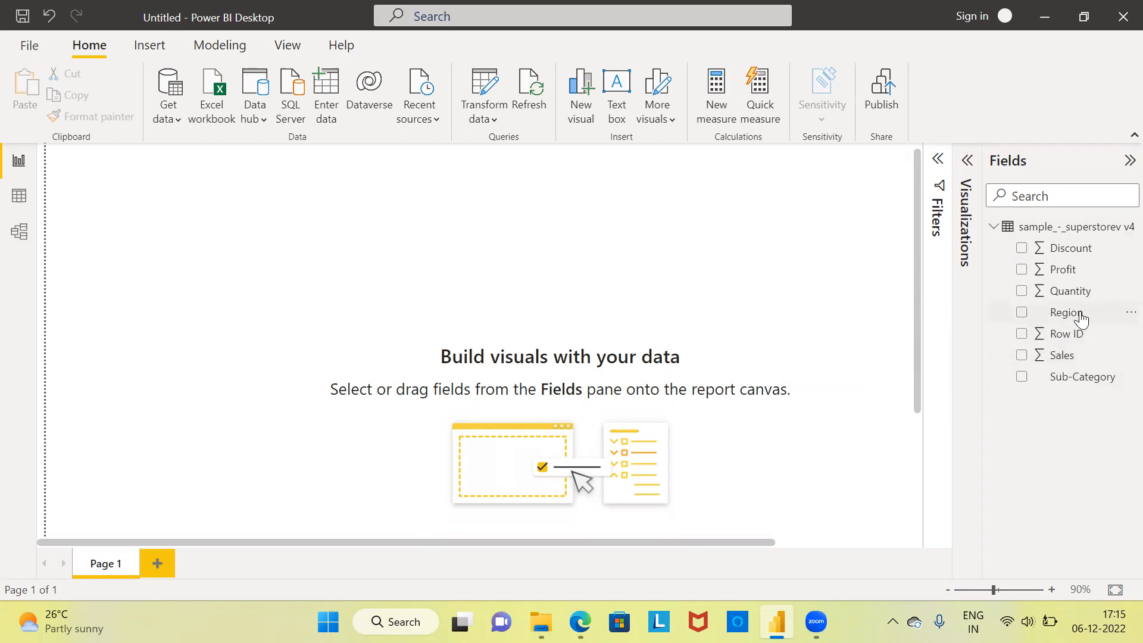
pyautogui.moveTo(1063, 355)
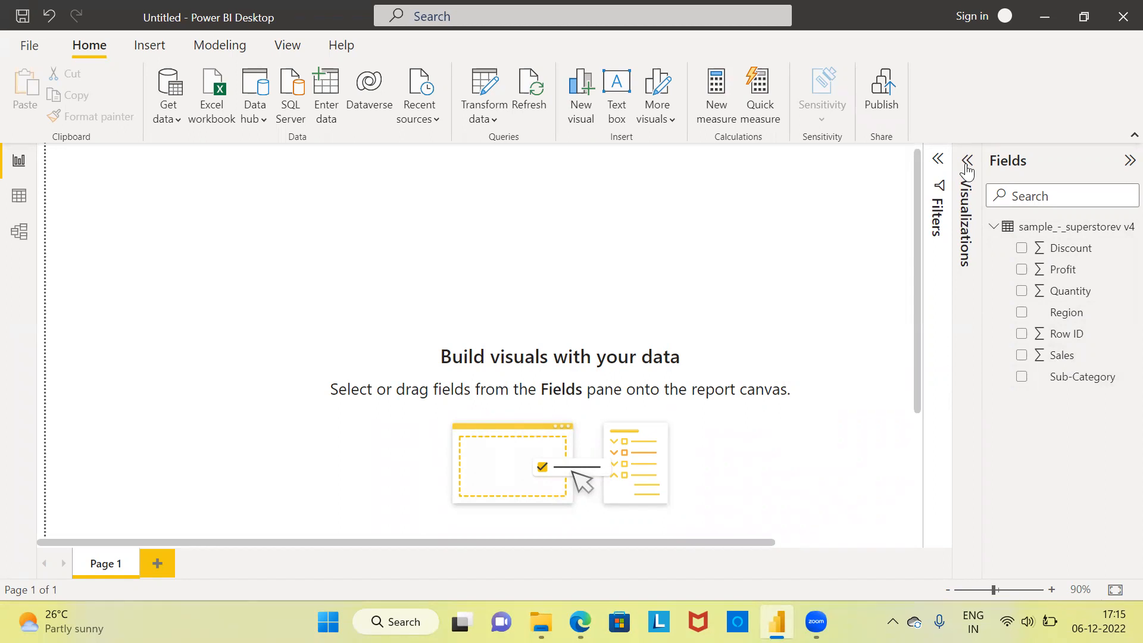
# Expand the Visualizations pane to show the chart-type gallery.
pyautogui.click(969, 160)
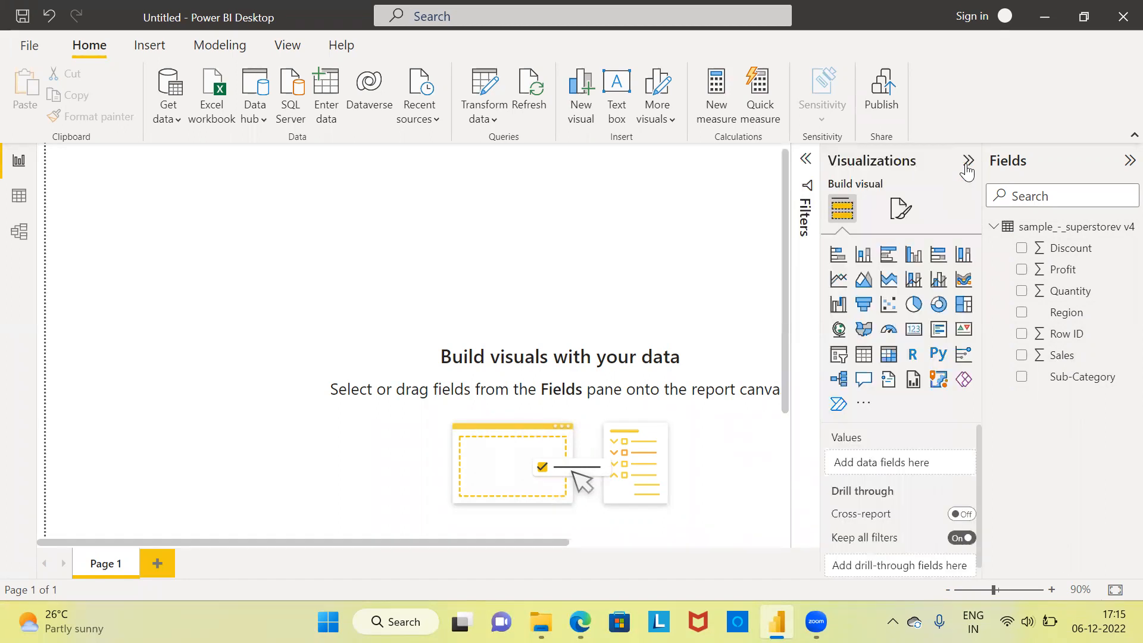
pyautogui.moveTo(937, 305)
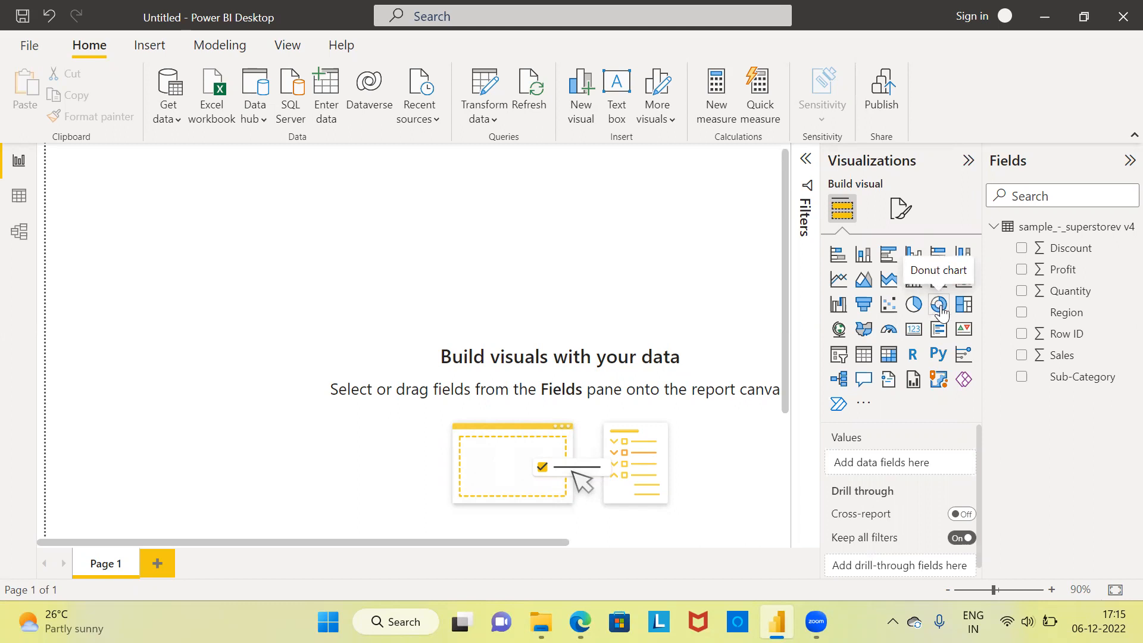
pyautogui.moveTo(940, 305)
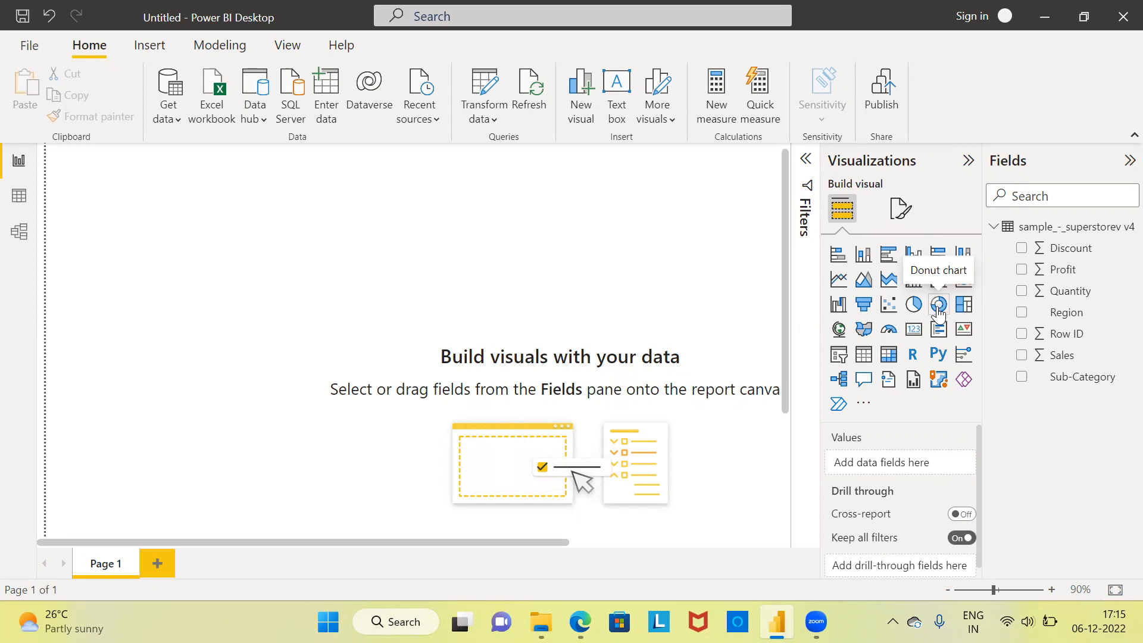
# Add an empty donut chart and enlarge it across the upper-left of the page.
pyautogui.click(940, 306)
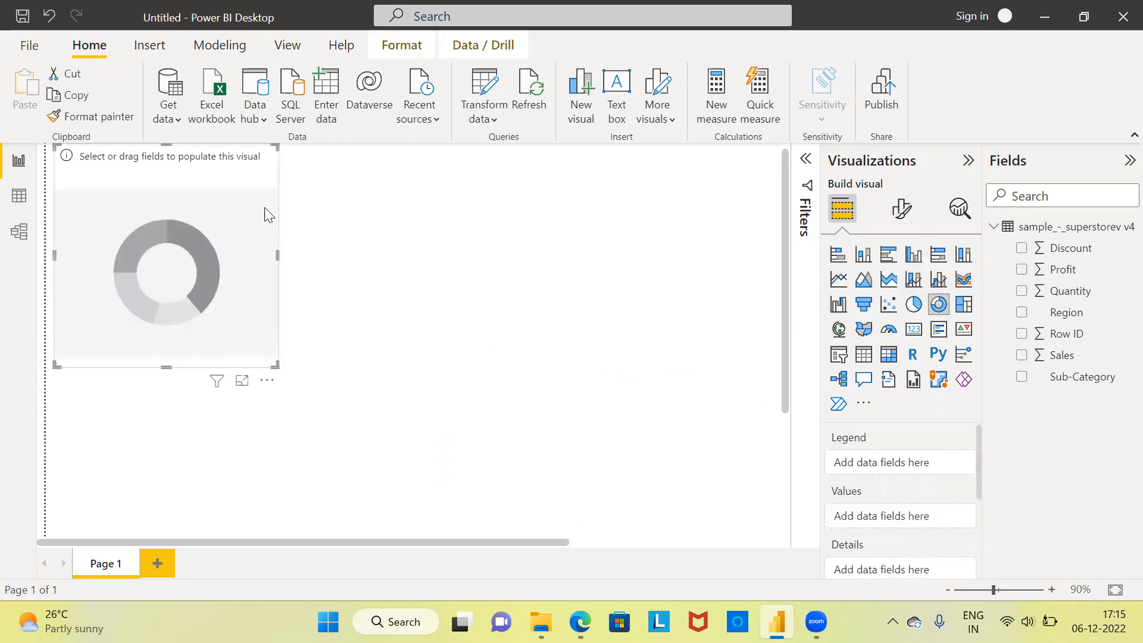
pyautogui.moveTo(283, 371)
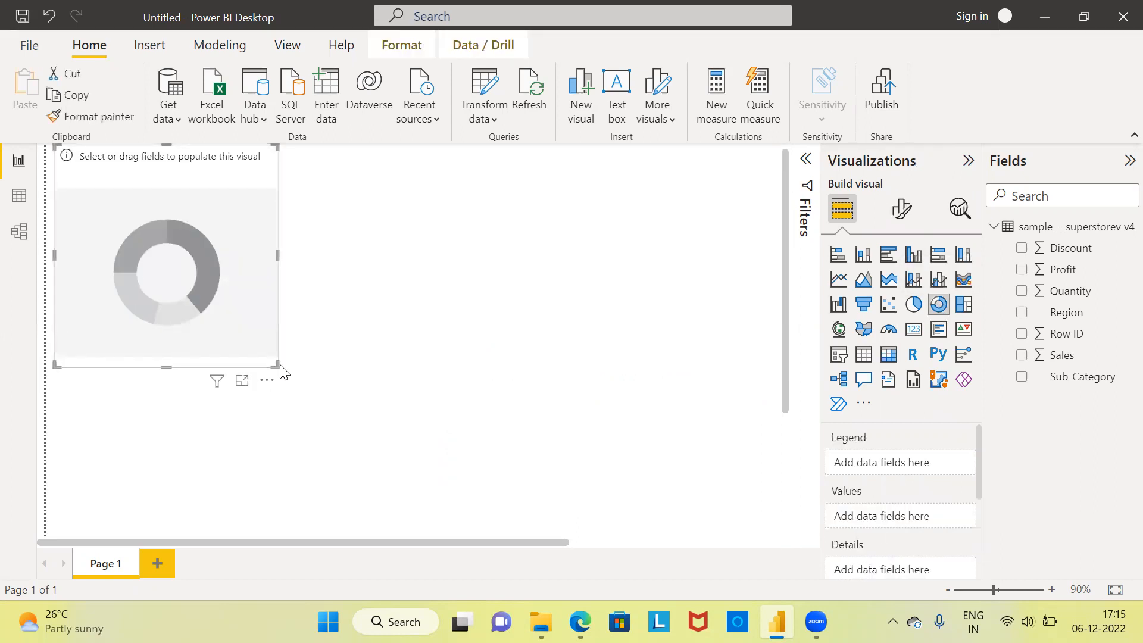
pyautogui.moveTo(276, 366)
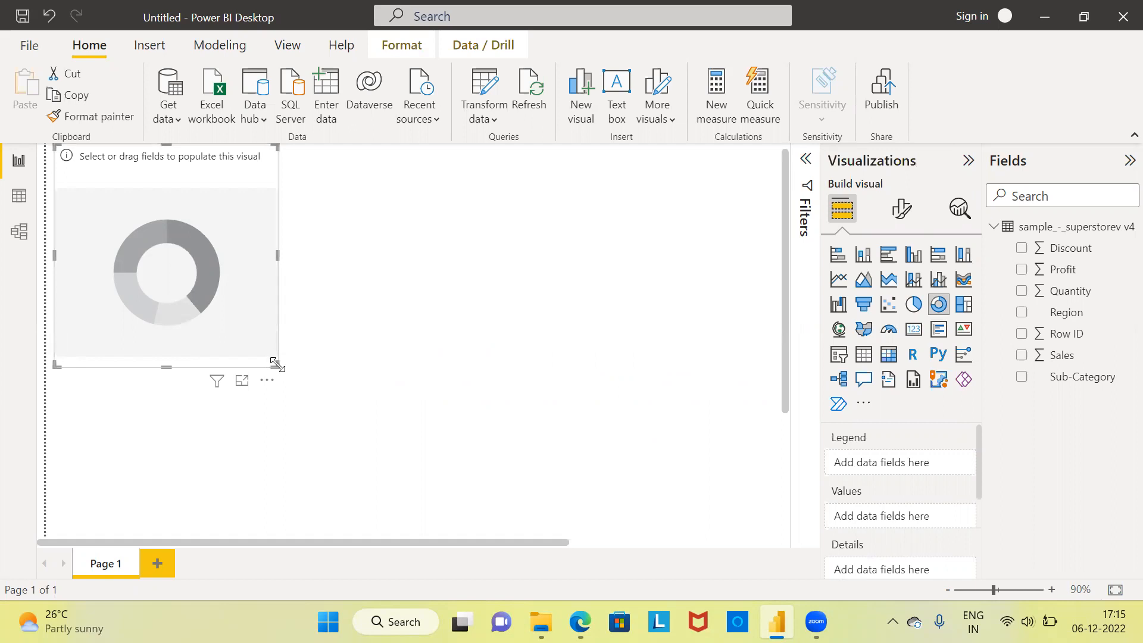
pyautogui.moveTo(278, 366); pyautogui.dragTo(501, 426)
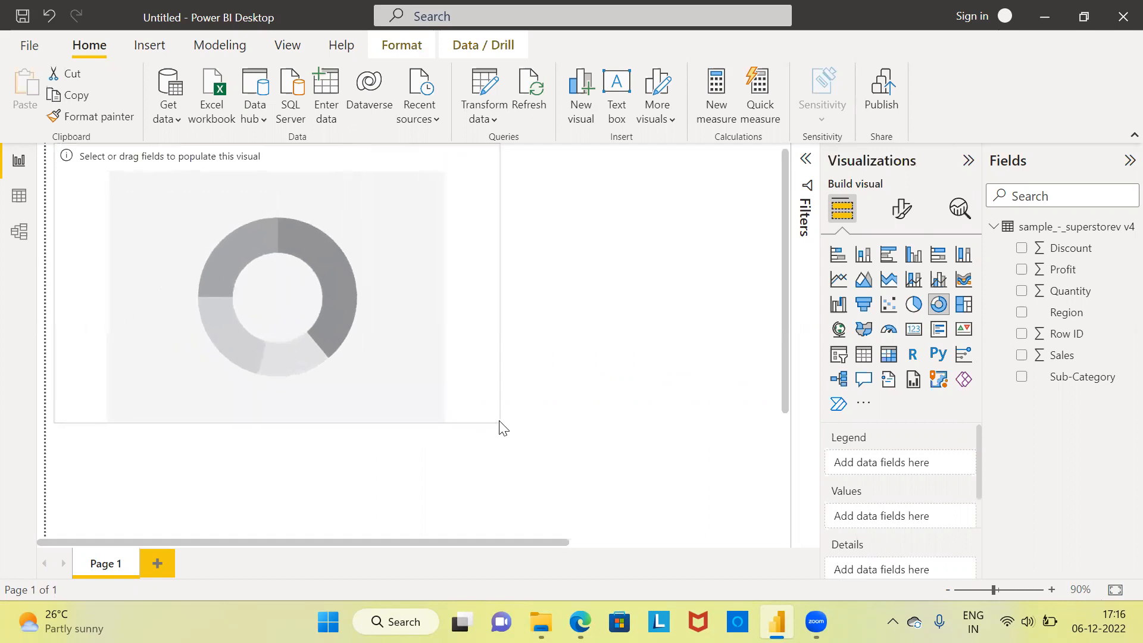
pyautogui.click(277, 292)
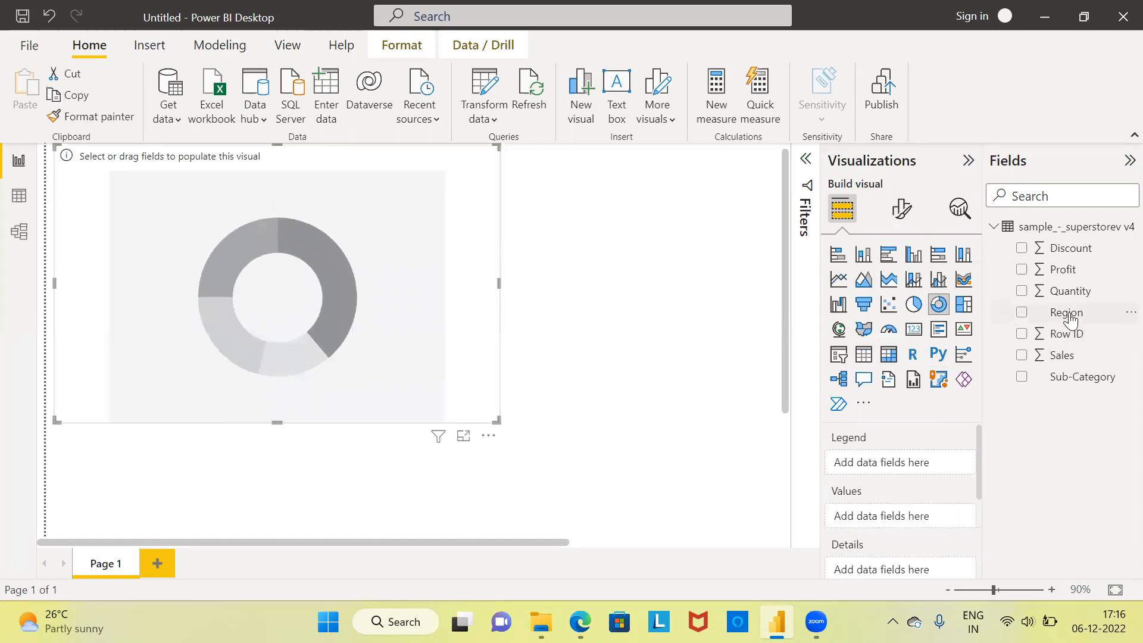
pyautogui.moveTo(1067, 312)
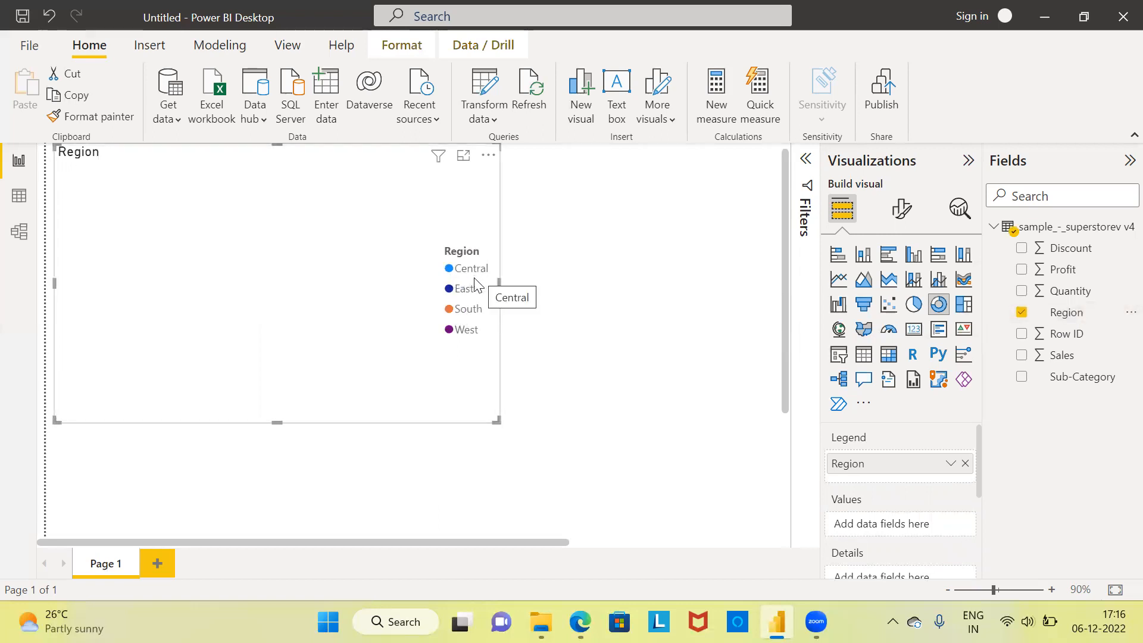
pyautogui.moveTo(488, 323)
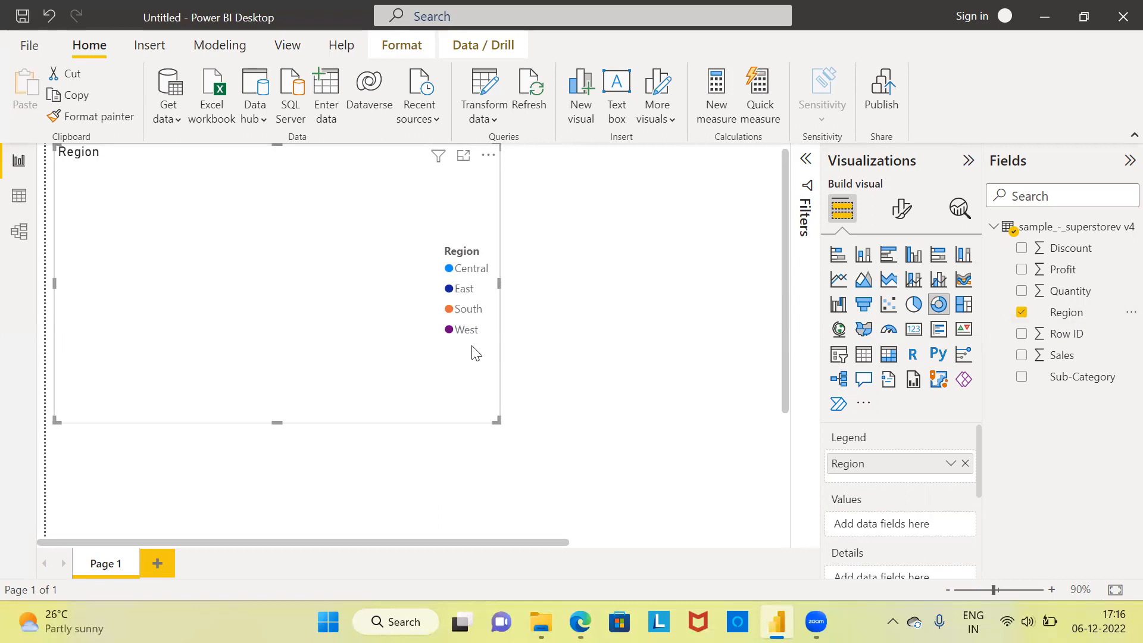
pyautogui.moveTo(1069, 358)
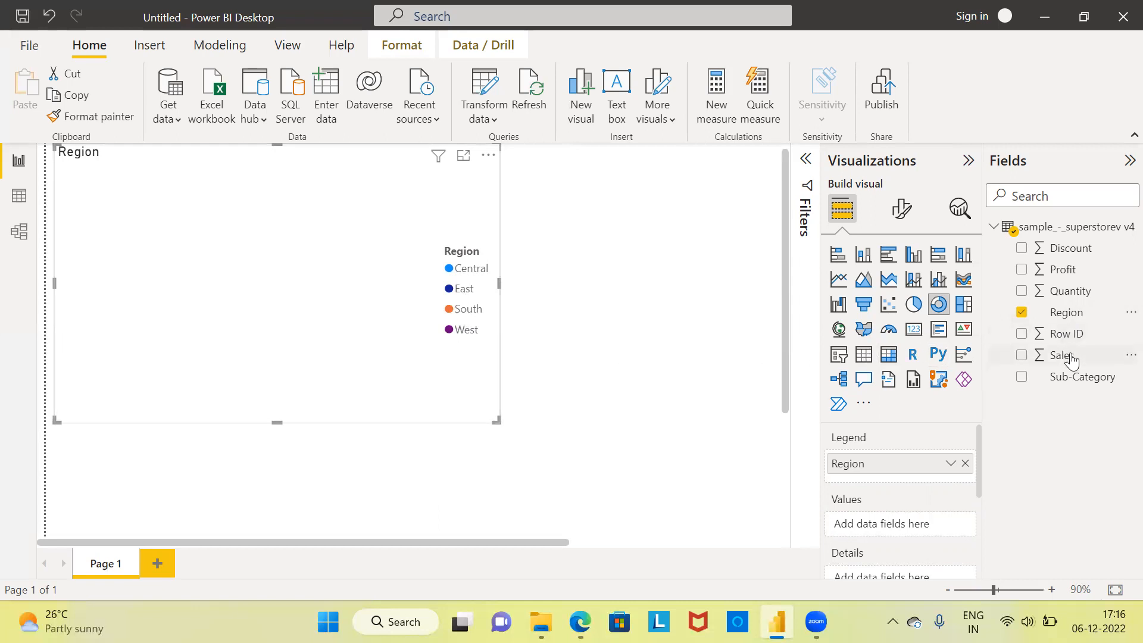
pyautogui.moveTo(1061, 355); pyautogui.dragTo(817, 342)
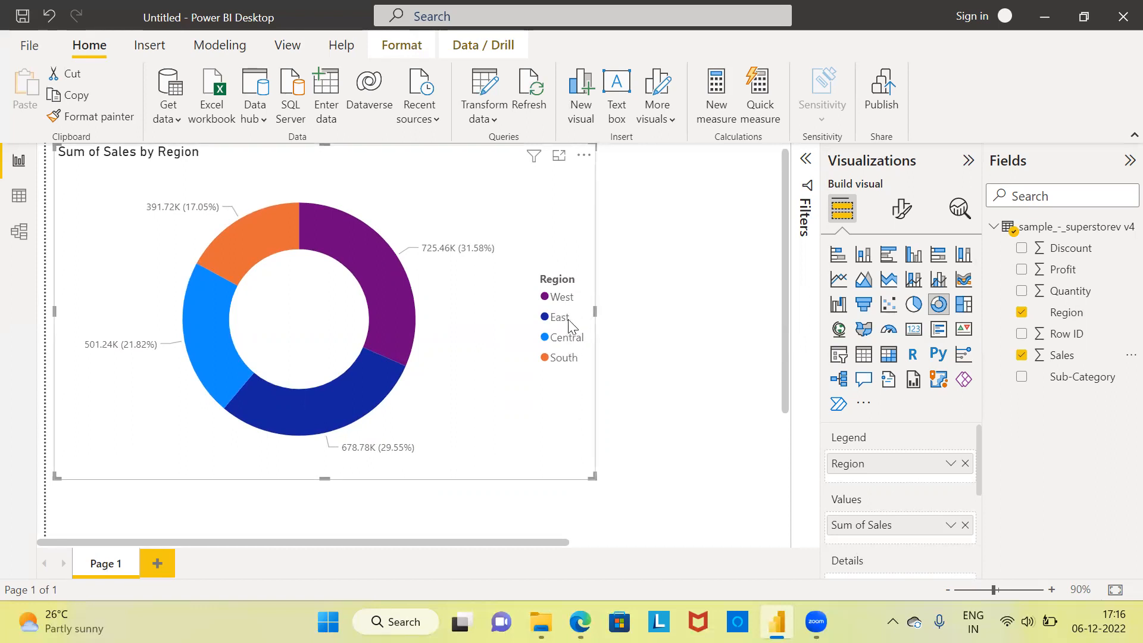
pyautogui.moveTo(570, 375)
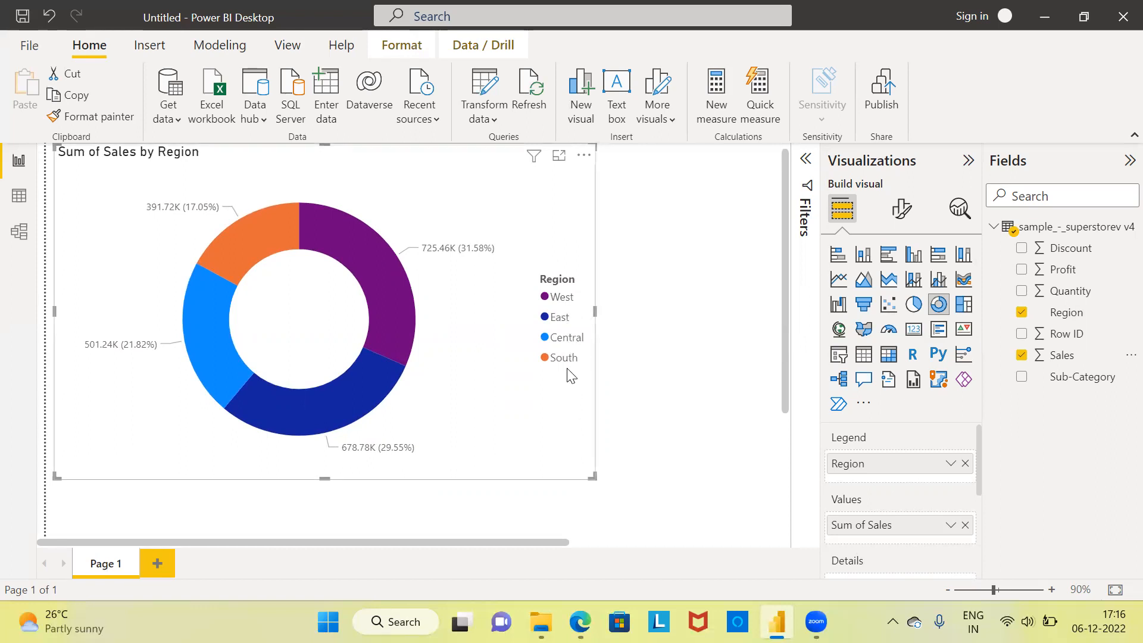
pyautogui.moveTo(472, 270)
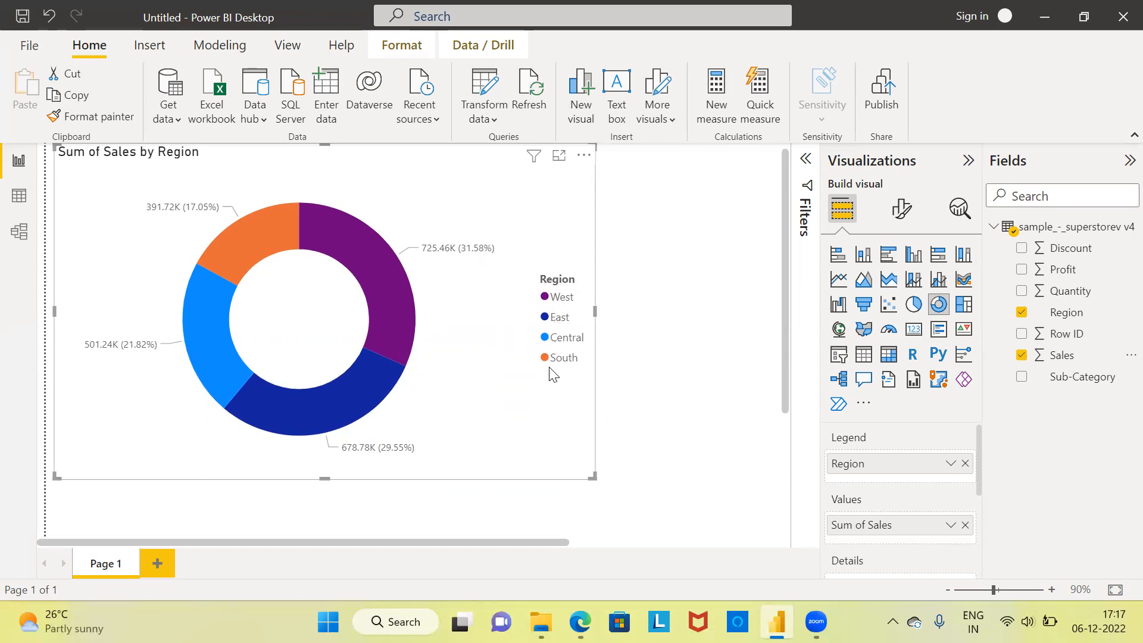
pyautogui.moveTo(539, 344)
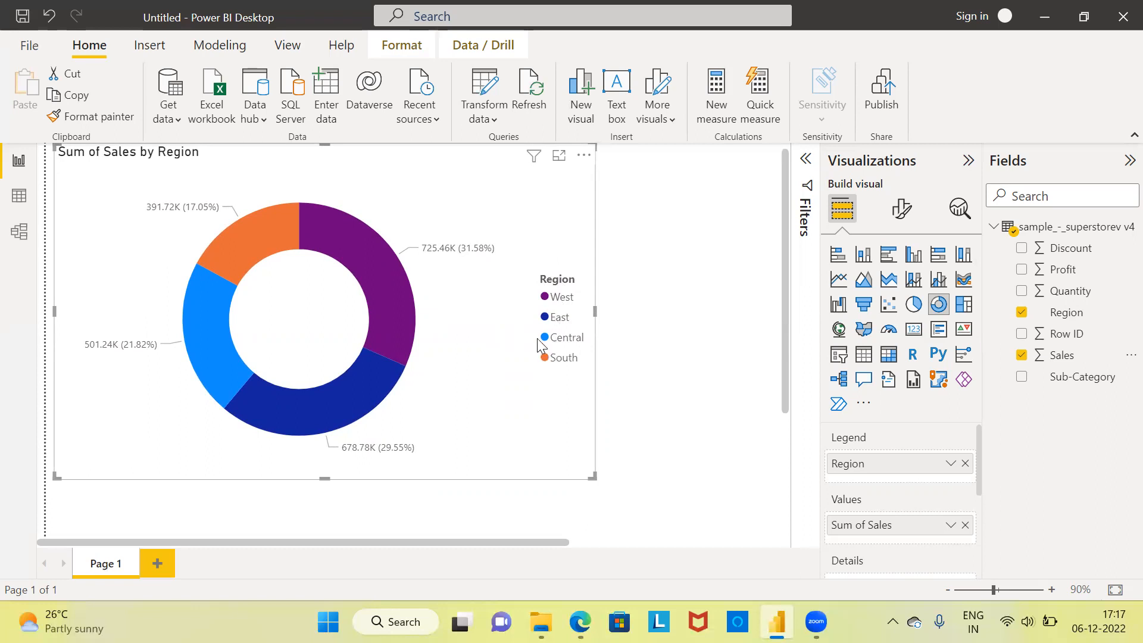
pyautogui.moveTo(561, 358)
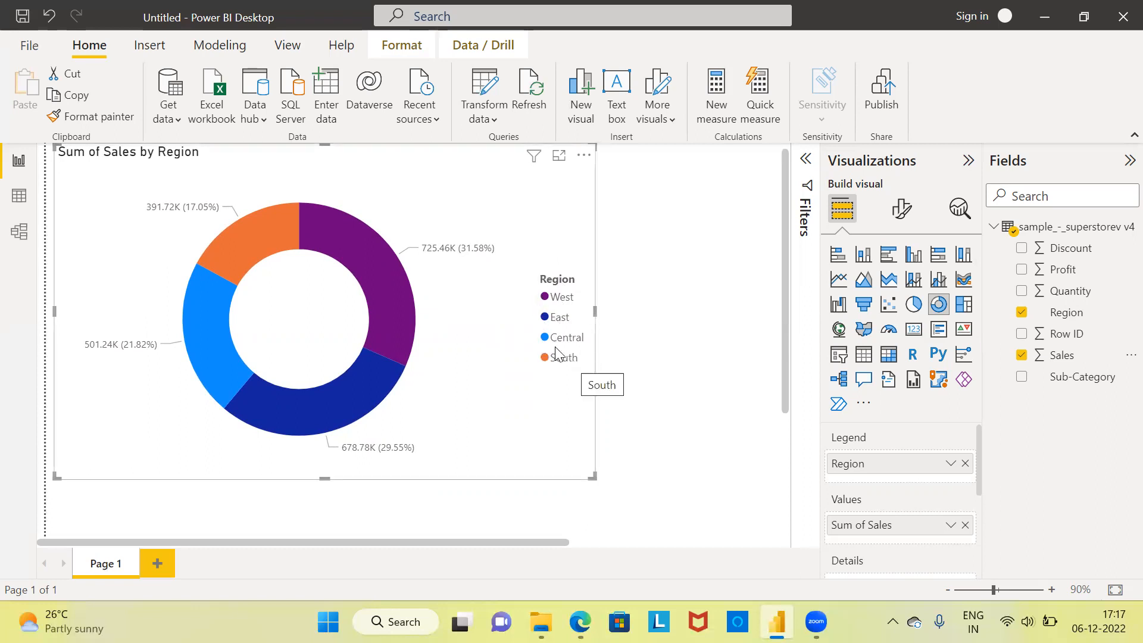
pyautogui.moveTo(433, 265)
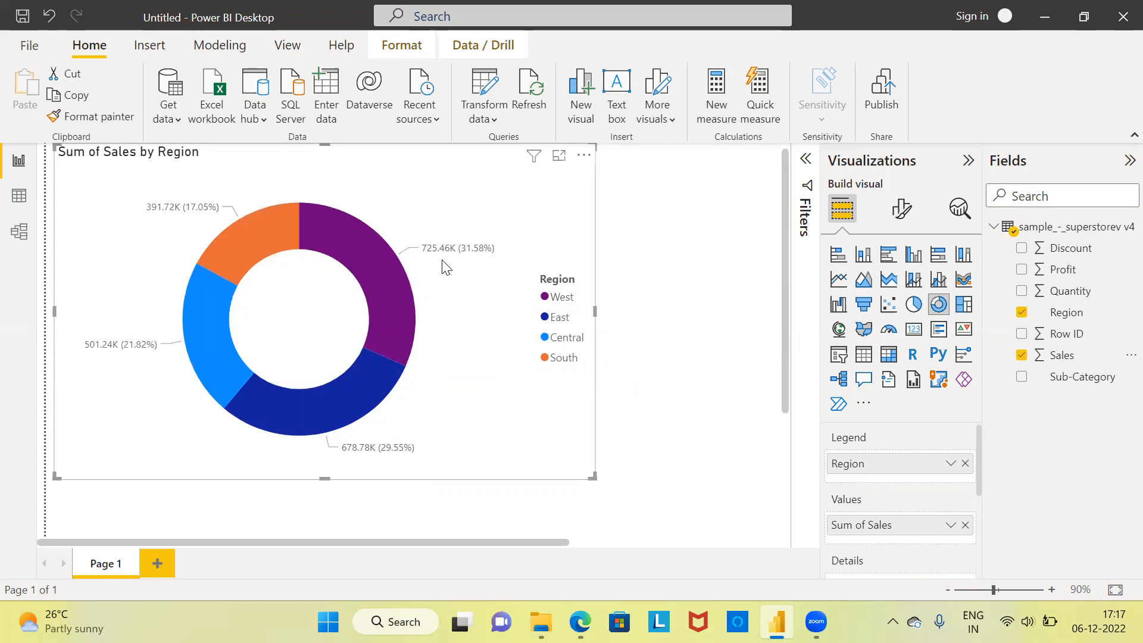
pyautogui.moveTo(437, 268)
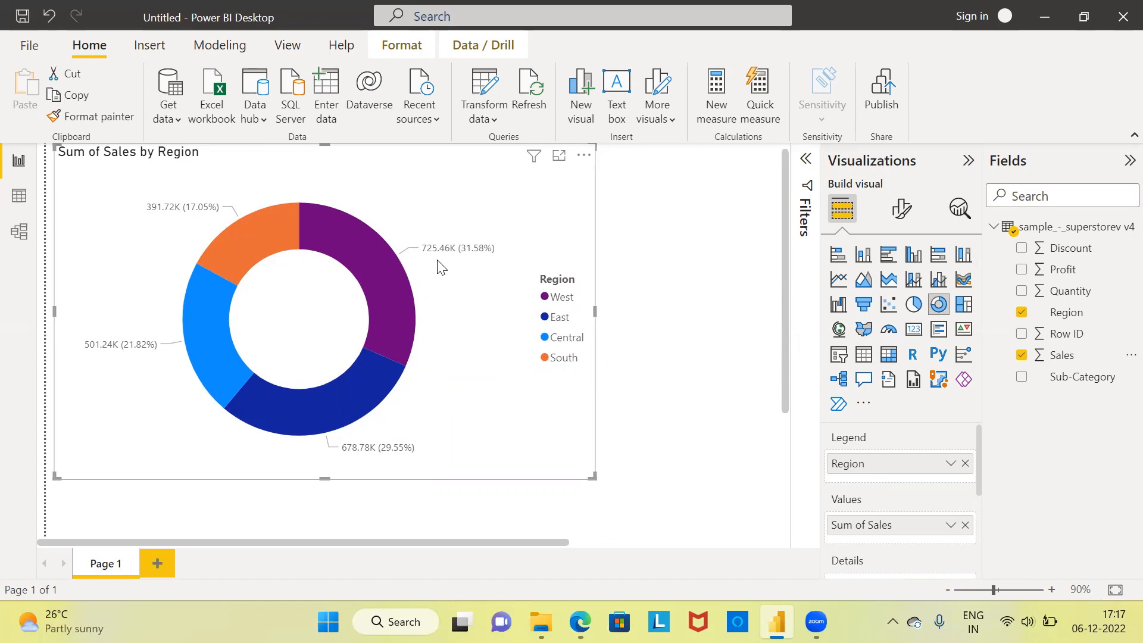
pyautogui.moveTo(449, 268)
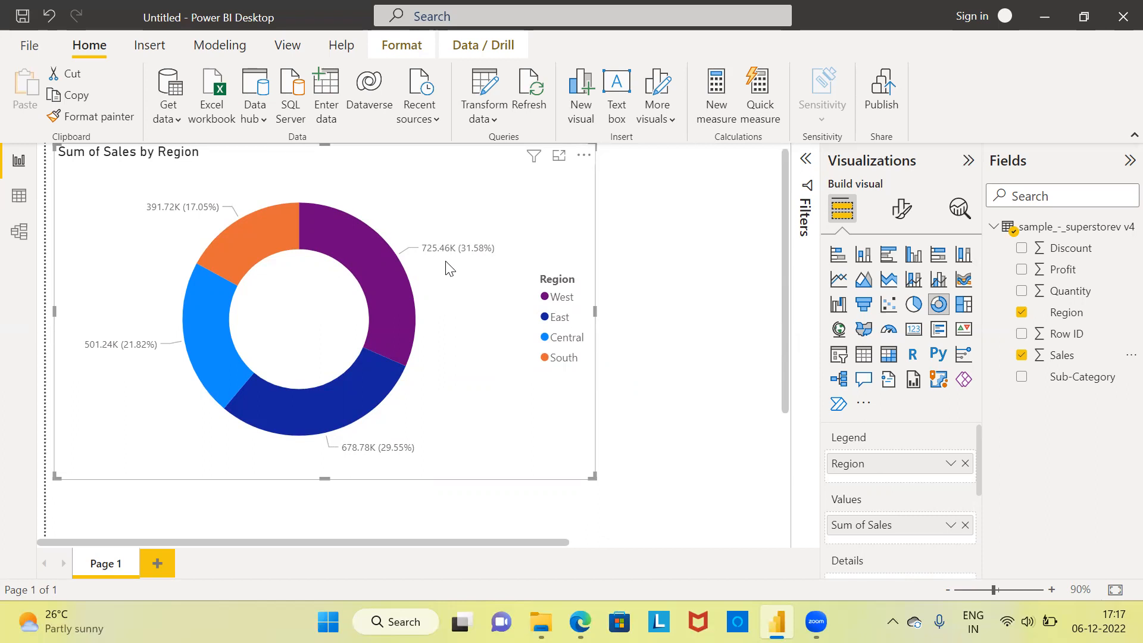
pyautogui.moveTo(466, 264)
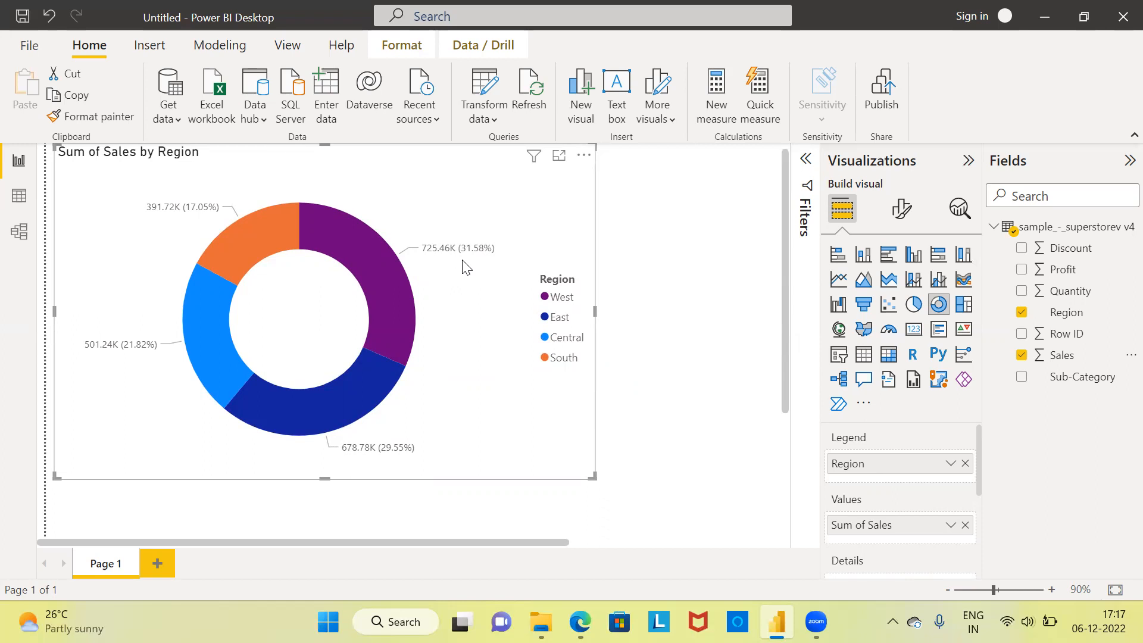
pyautogui.moveTo(385, 293)
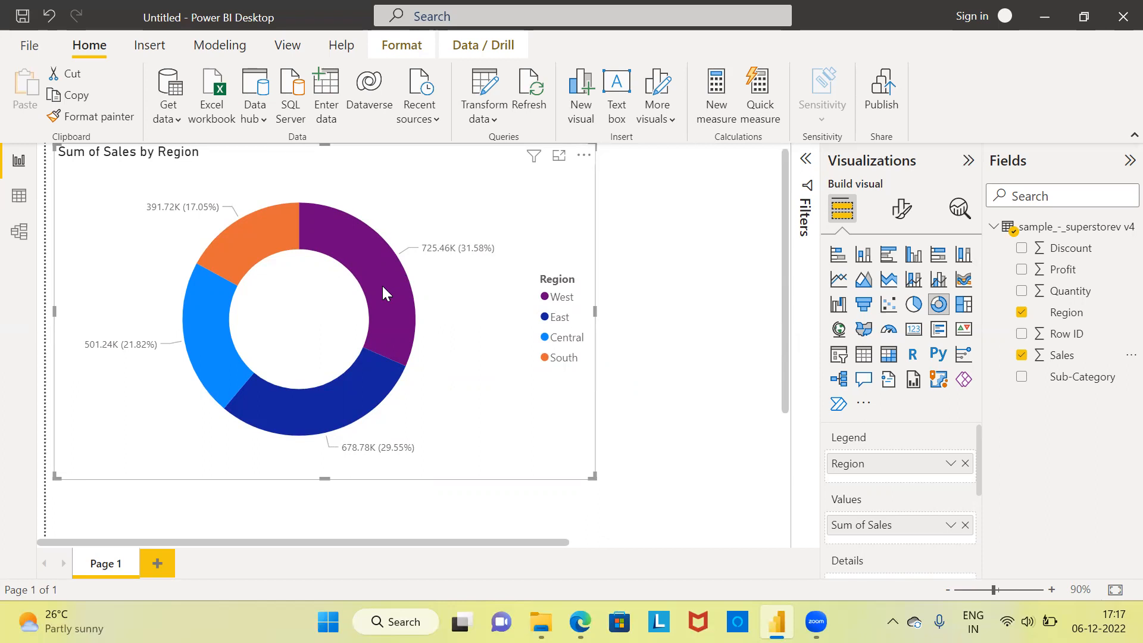
pyautogui.moveTo(386, 293)
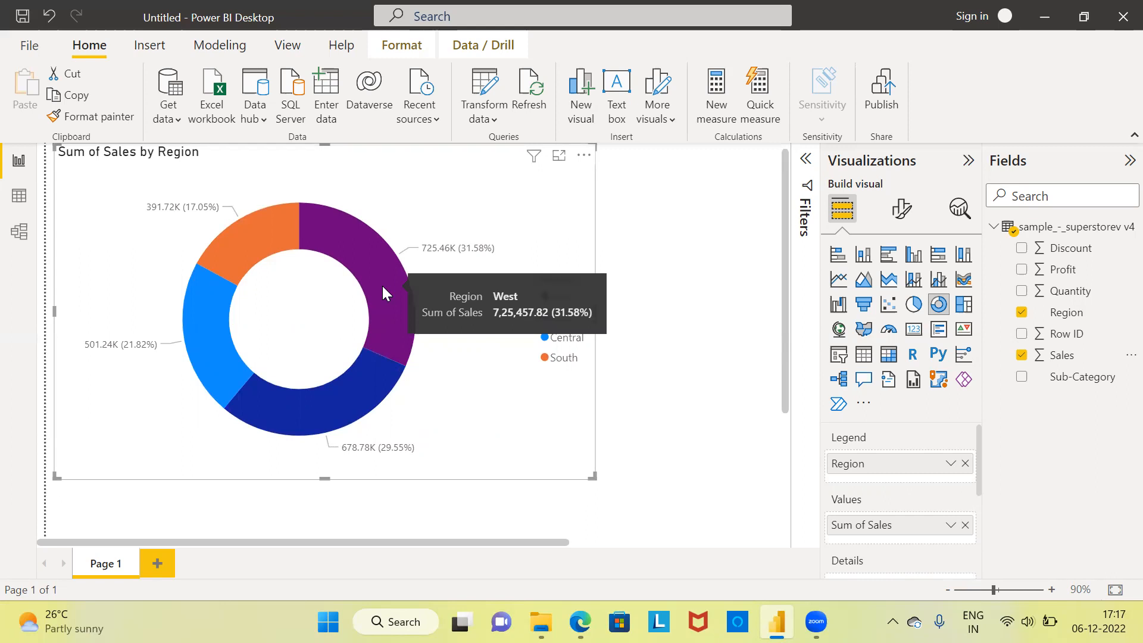
pyautogui.moveTo(287, 253)
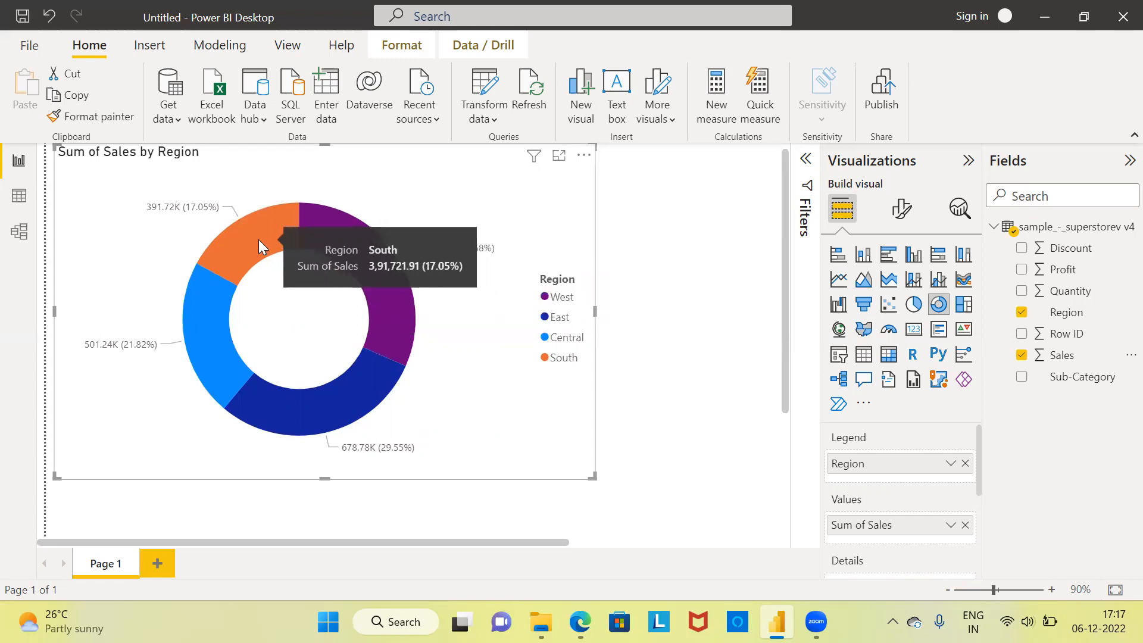
pyautogui.moveTo(219, 336)
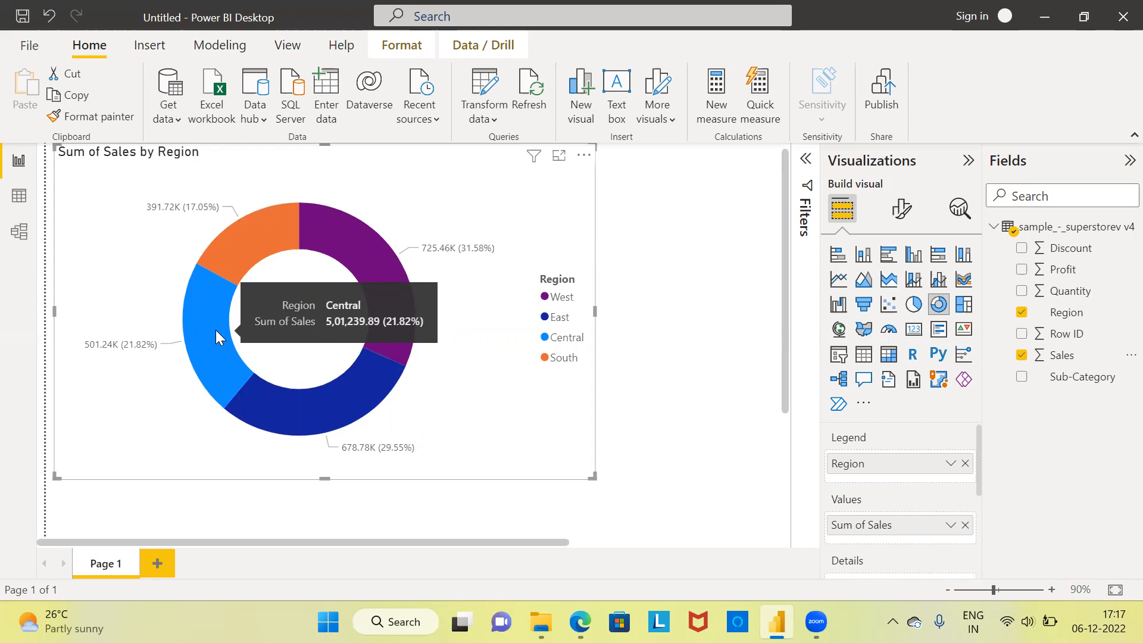
pyautogui.moveTo(222, 337)
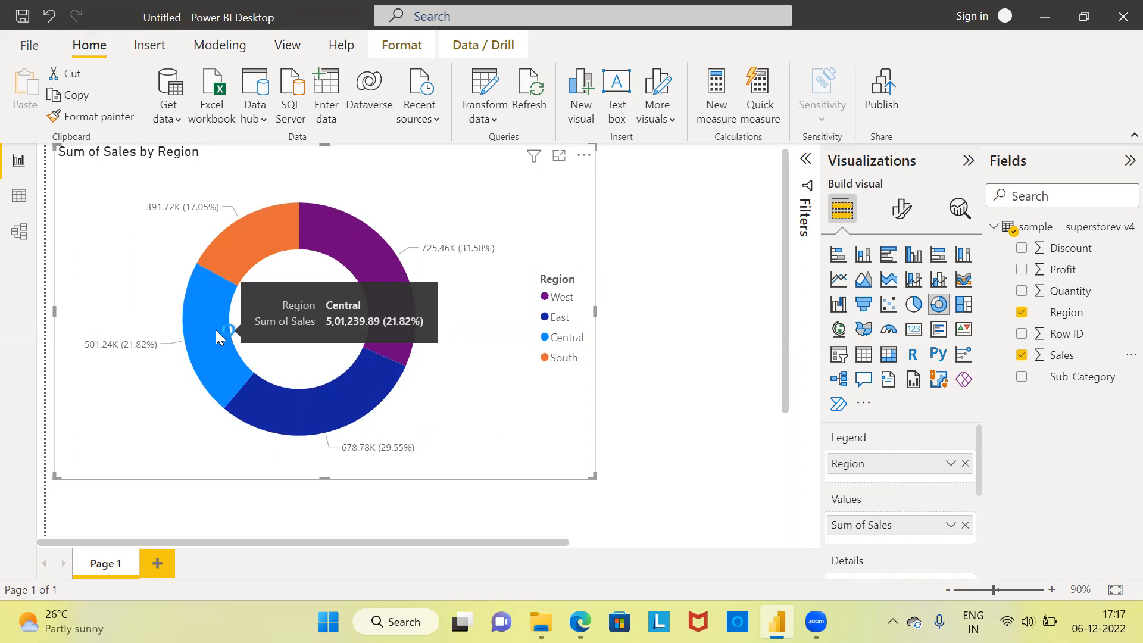
pyautogui.moveTo(674, 303)
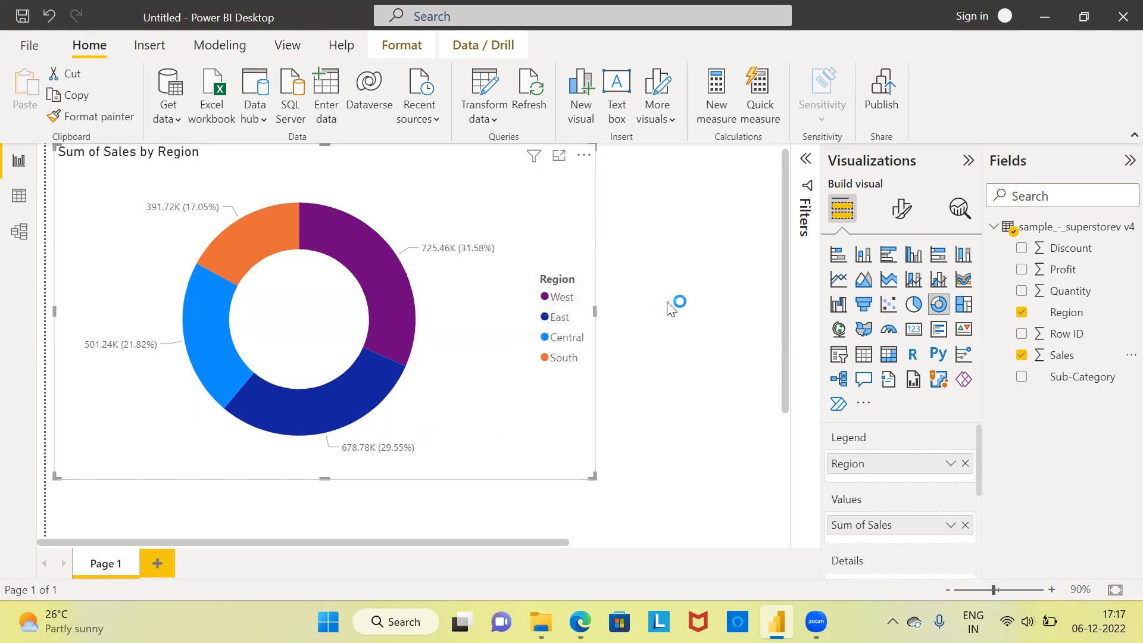
pyautogui.moveTo(902, 209)
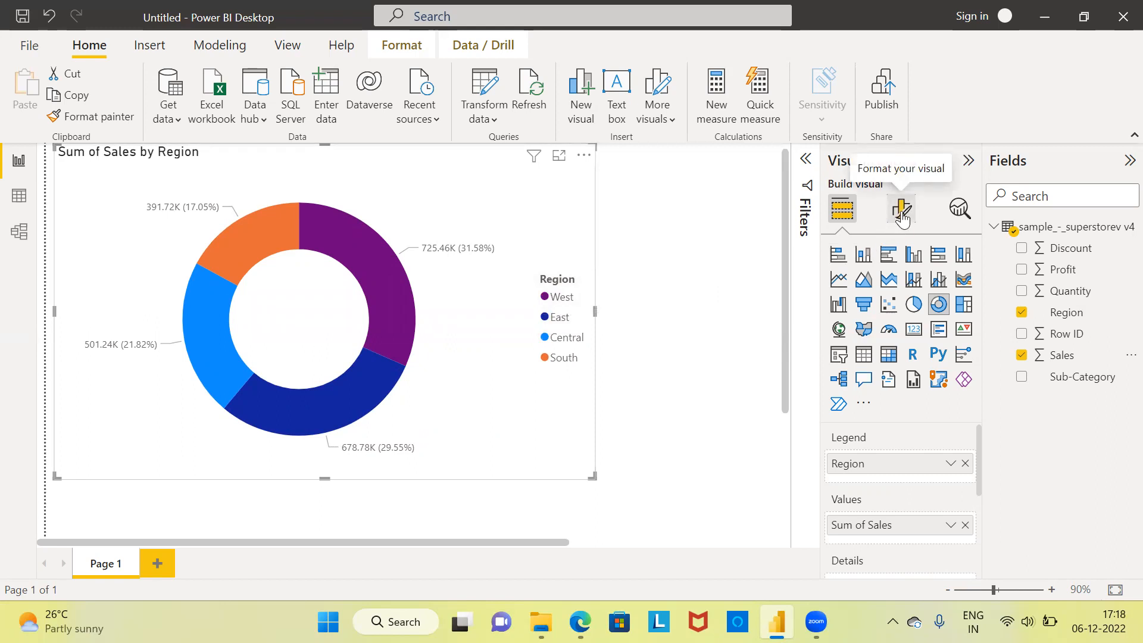
# In Format visual, switch the donut chart's Legend off.
pyautogui.click(901, 209)
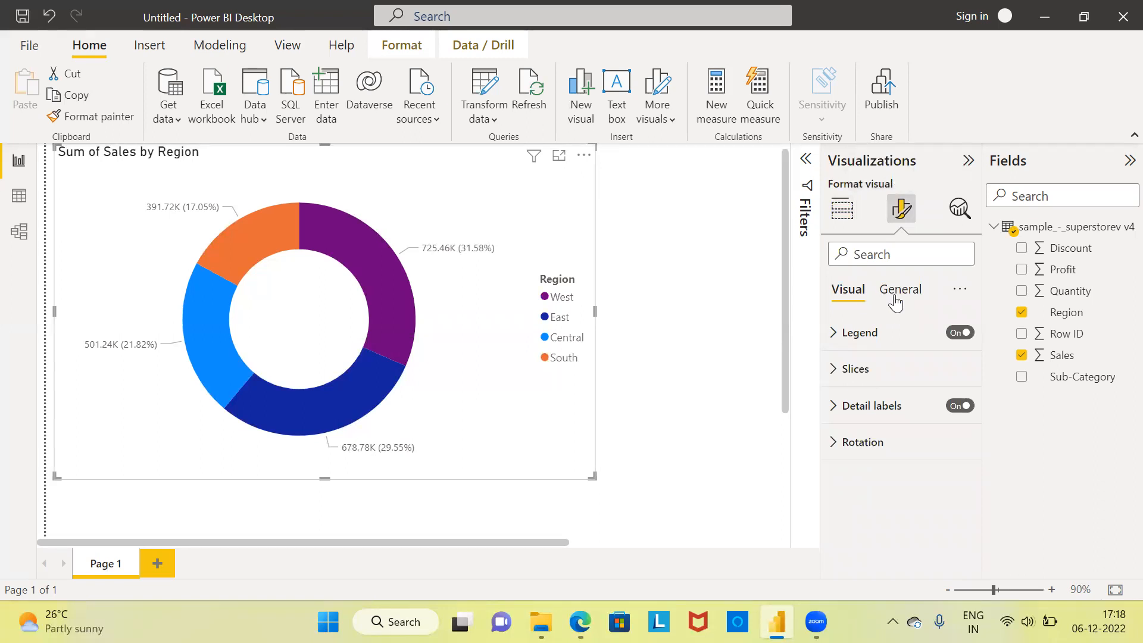
pyautogui.moveTo(895, 301)
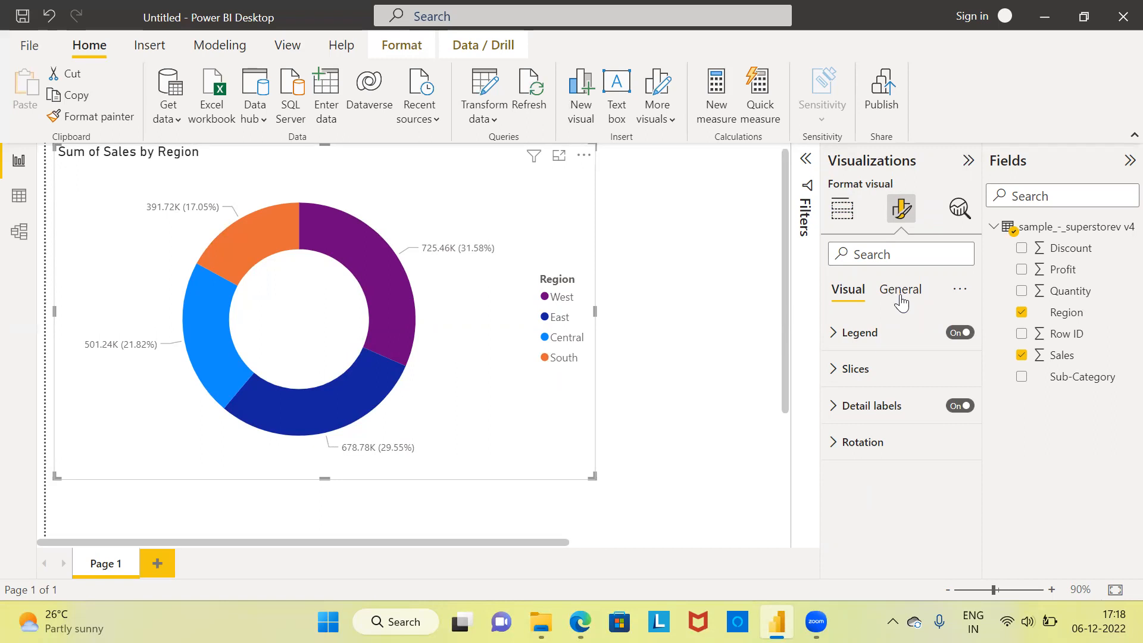
pyautogui.moveTo(584, 343)
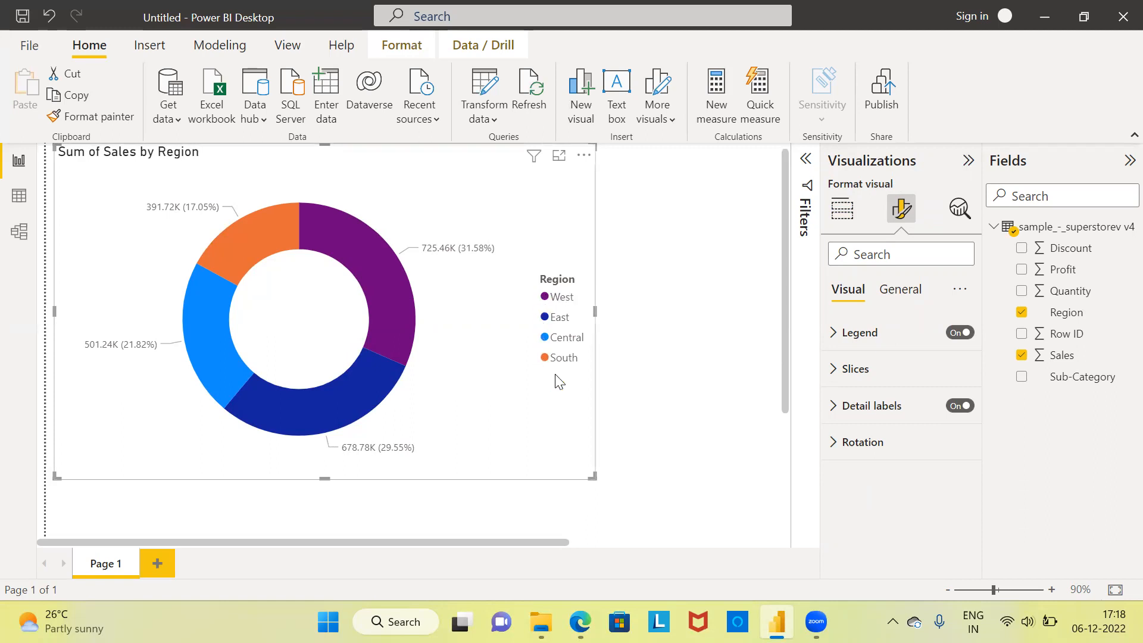
pyautogui.moveTo(859, 333)
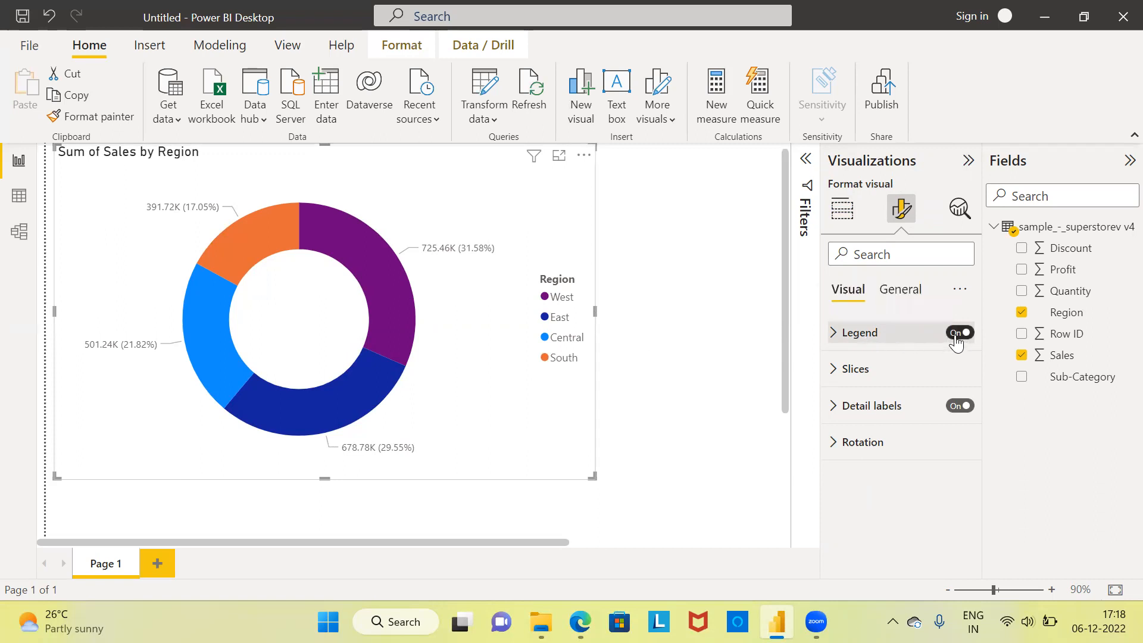
pyautogui.click(960, 332)
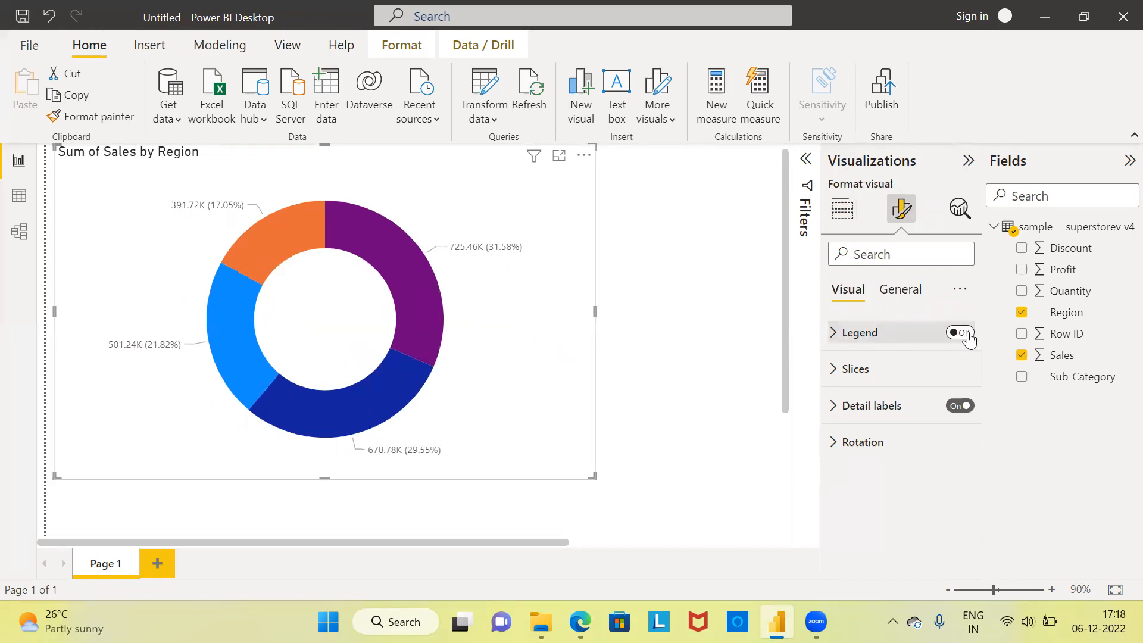
pyautogui.click(958, 332)
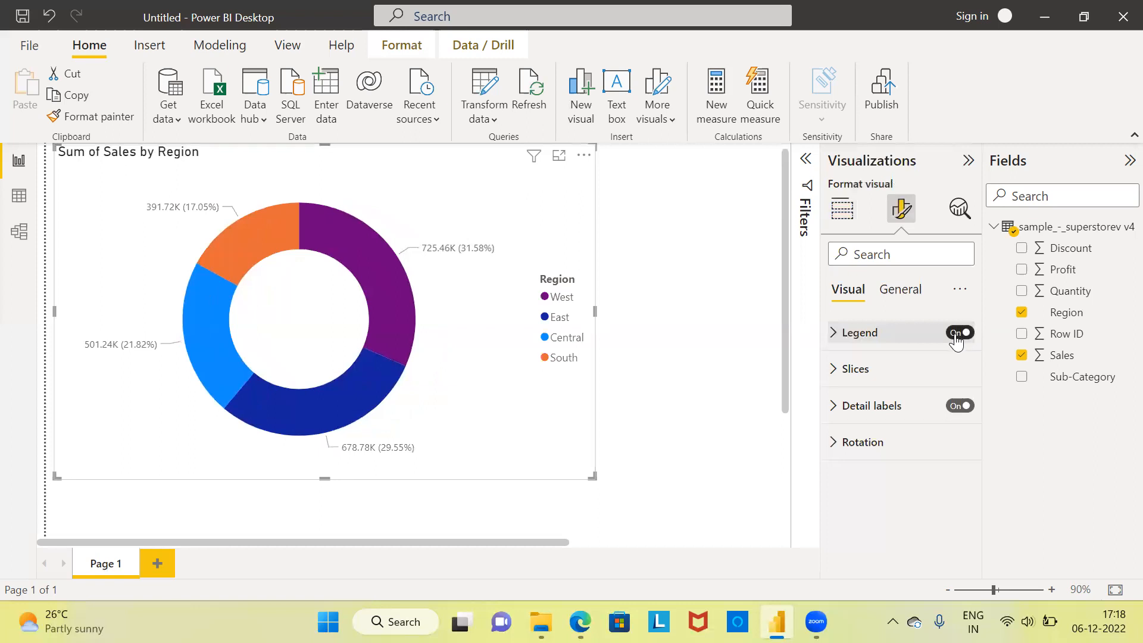
pyautogui.click(960, 332)
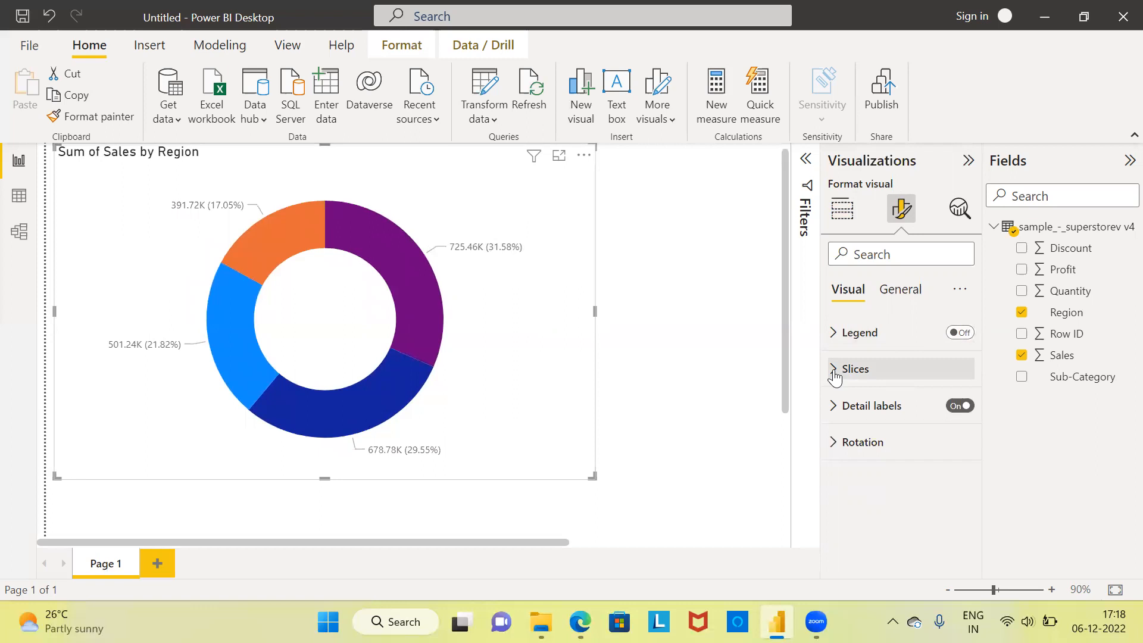
# Under Slices > Colors, recolor the West slice to theme color 8, 20% lighter (light red).
pyautogui.click(855, 370)
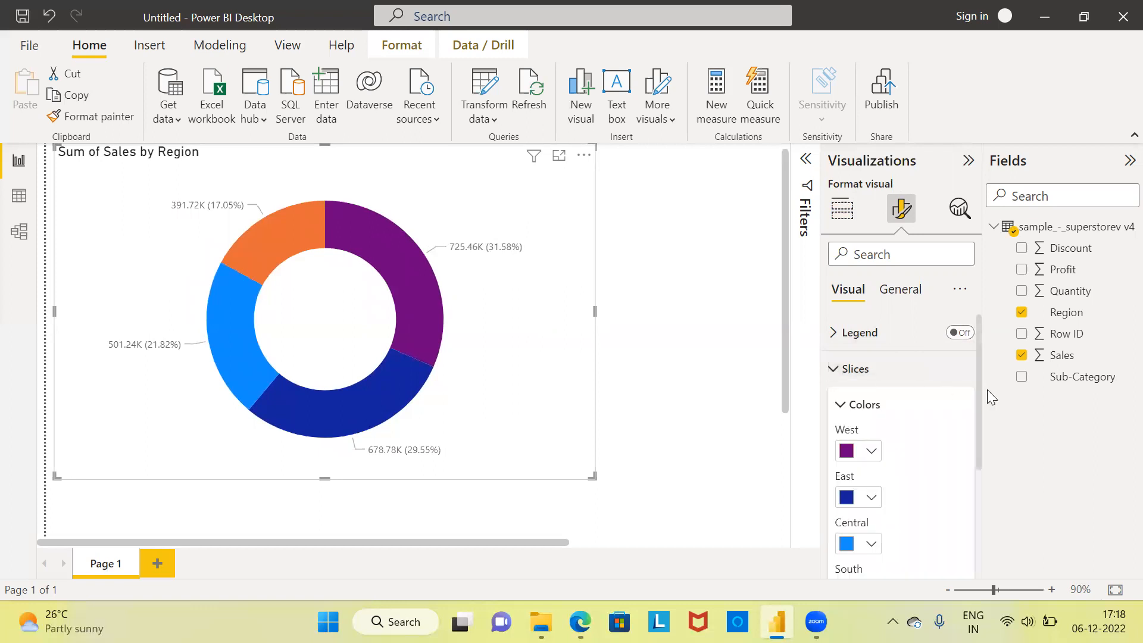
pyautogui.scroll(-3)
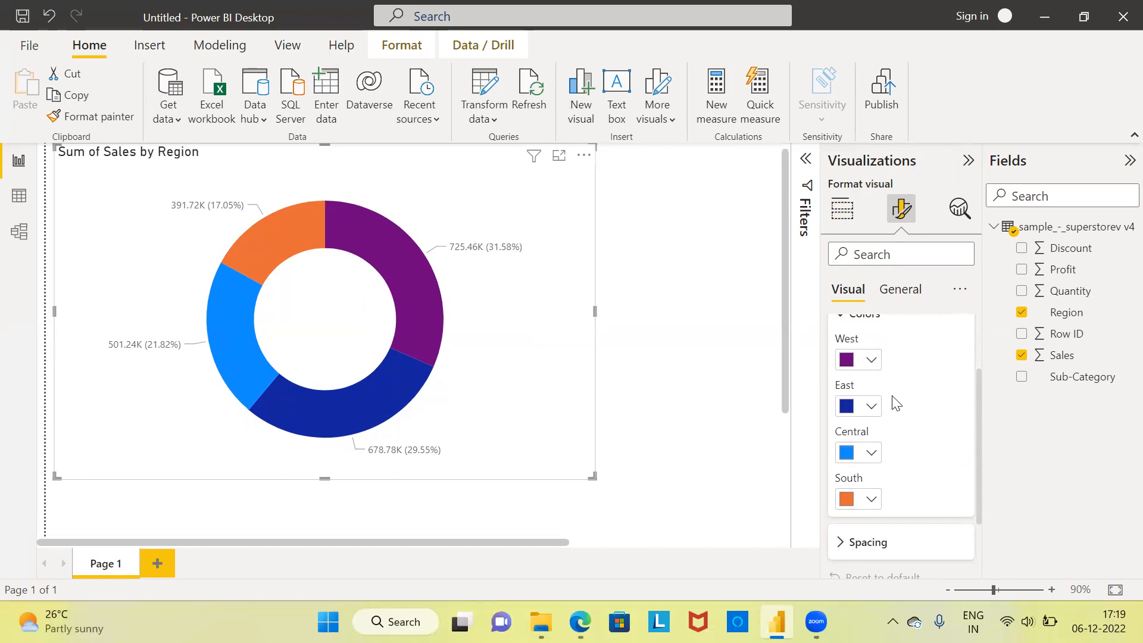
pyautogui.click(869, 358)
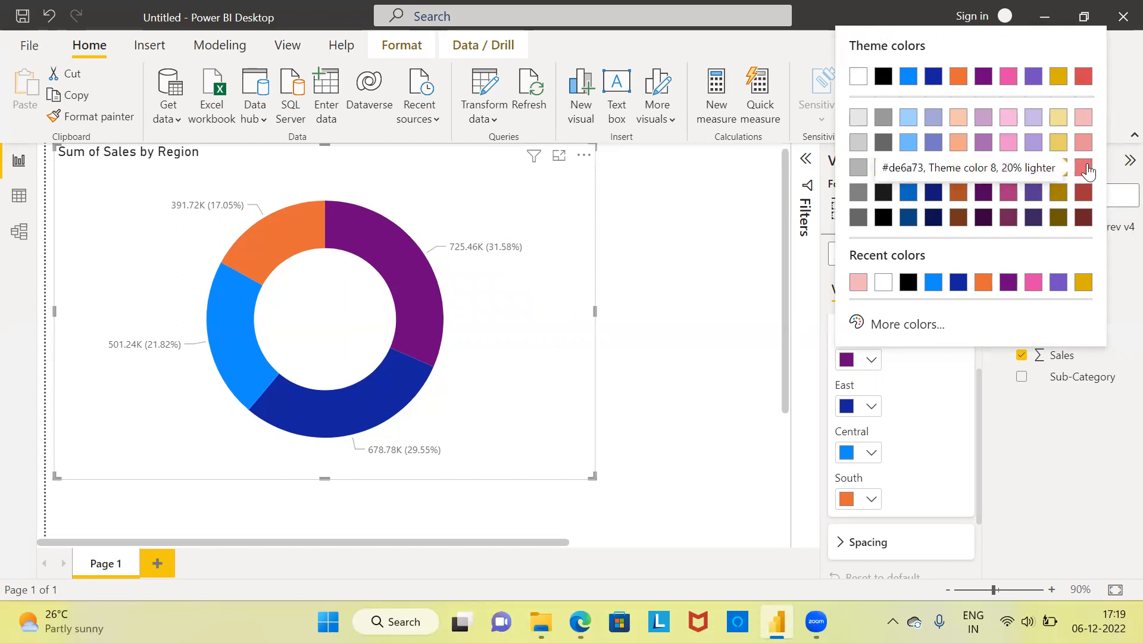
pyautogui.click(1083, 167)
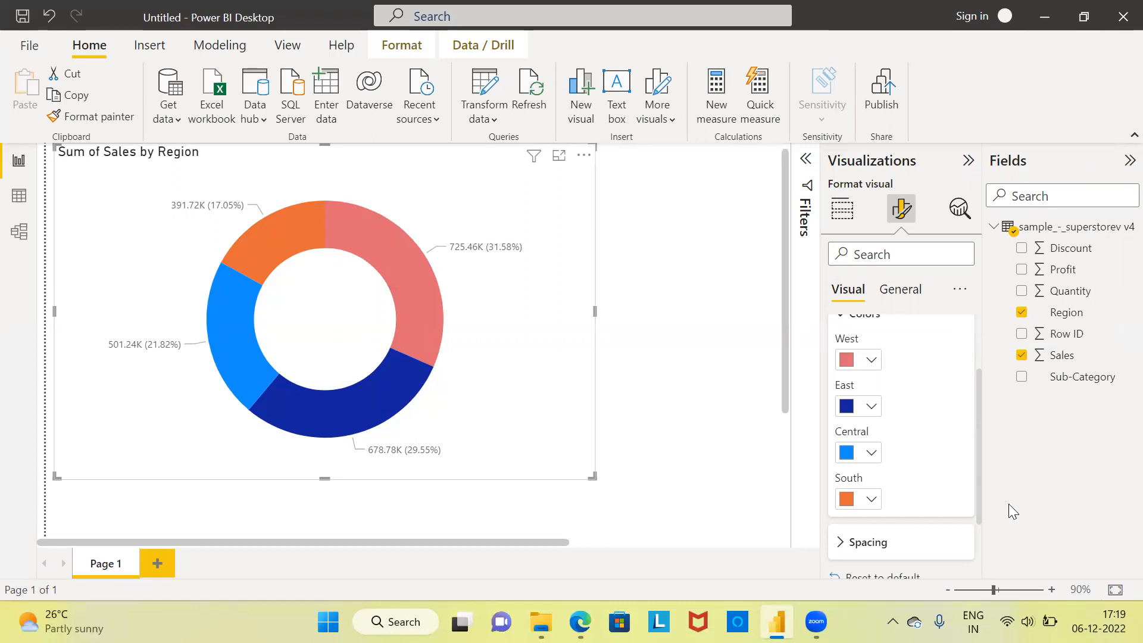
pyautogui.moveTo(1013, 479)
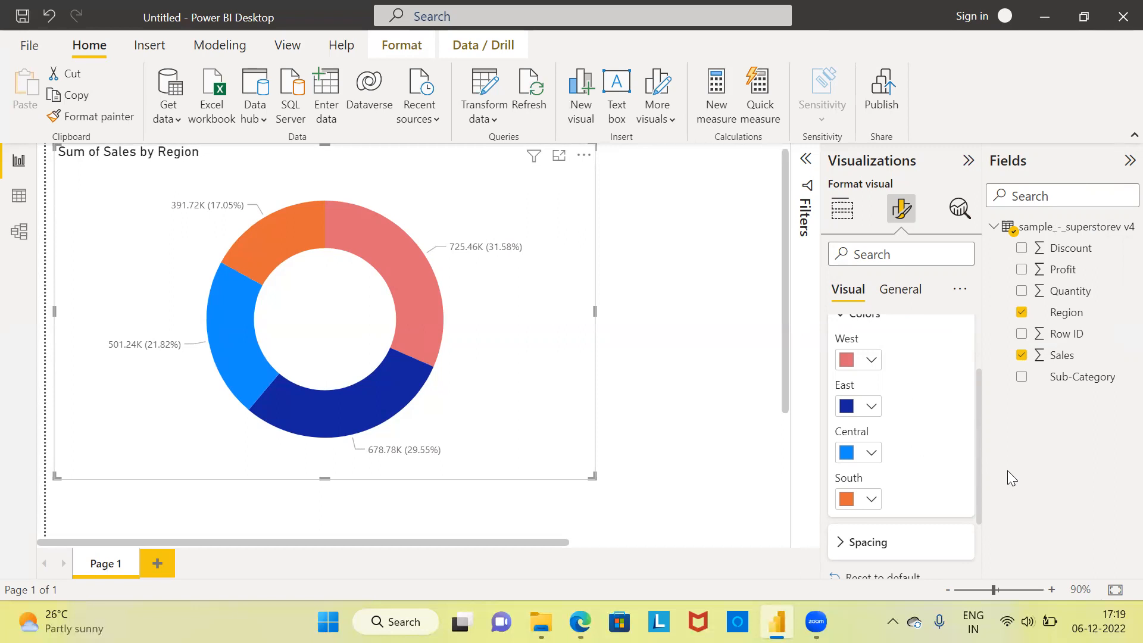
pyautogui.moveTo(881, 476)
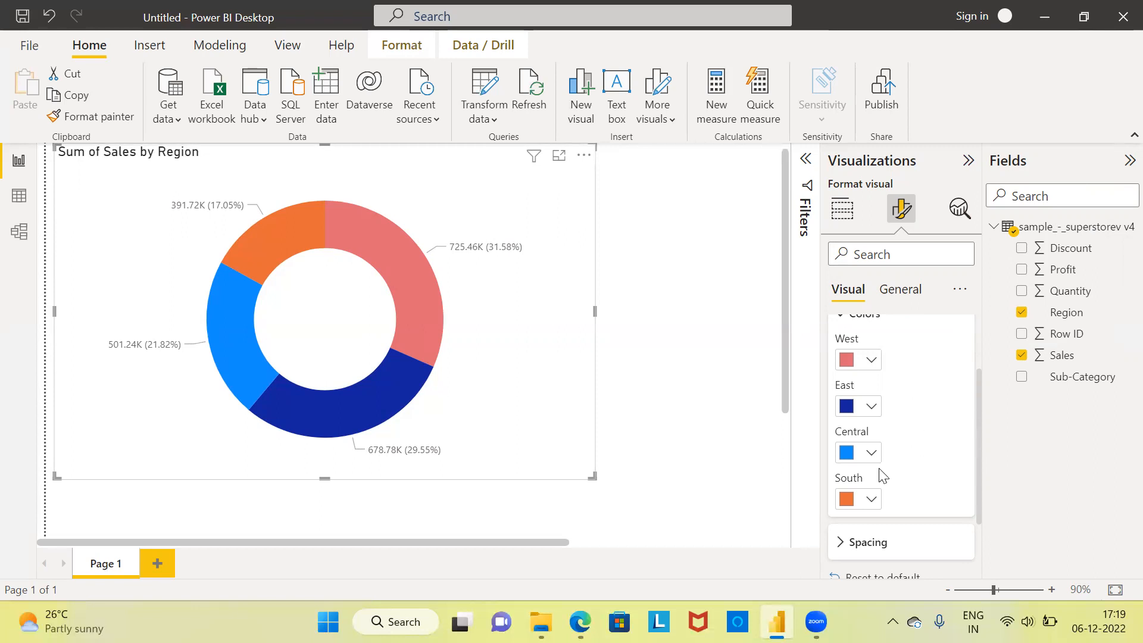
pyautogui.moveTo(917, 319)
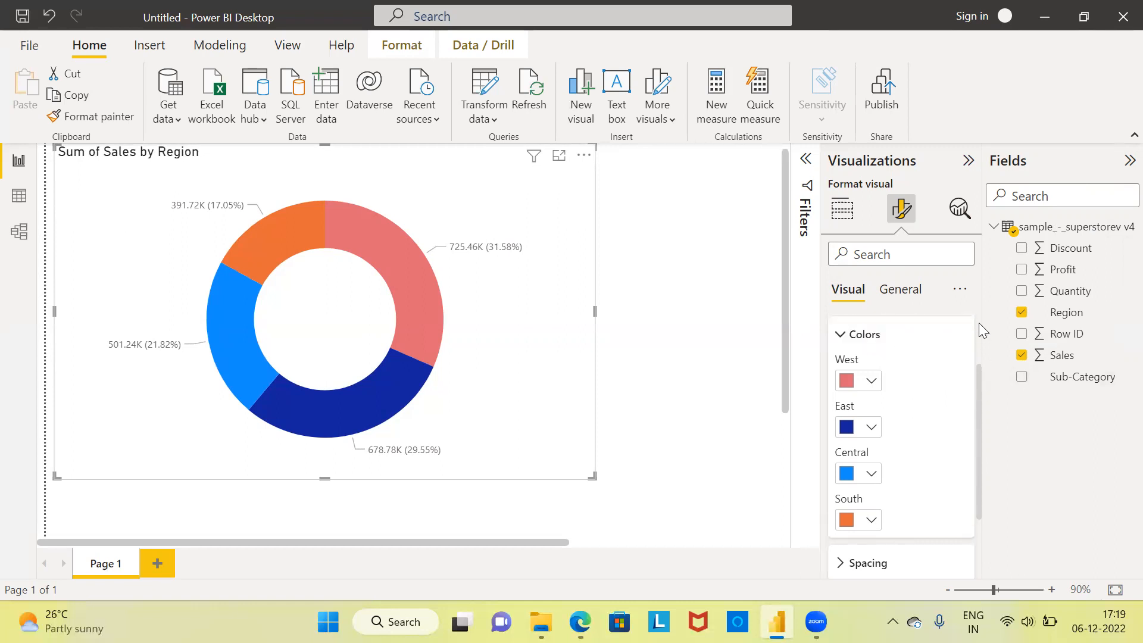
# Set Detail labels contents to 'Category, percent of total', e.g. West 31.58%.
pyautogui.click(862, 333)
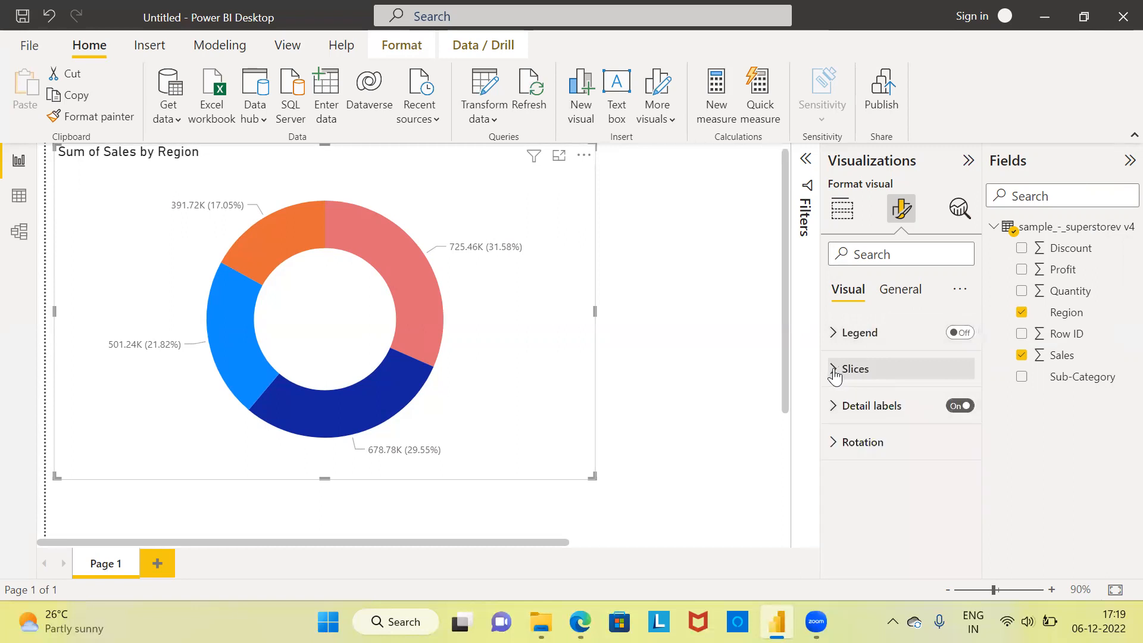
pyautogui.moveTo(834, 384)
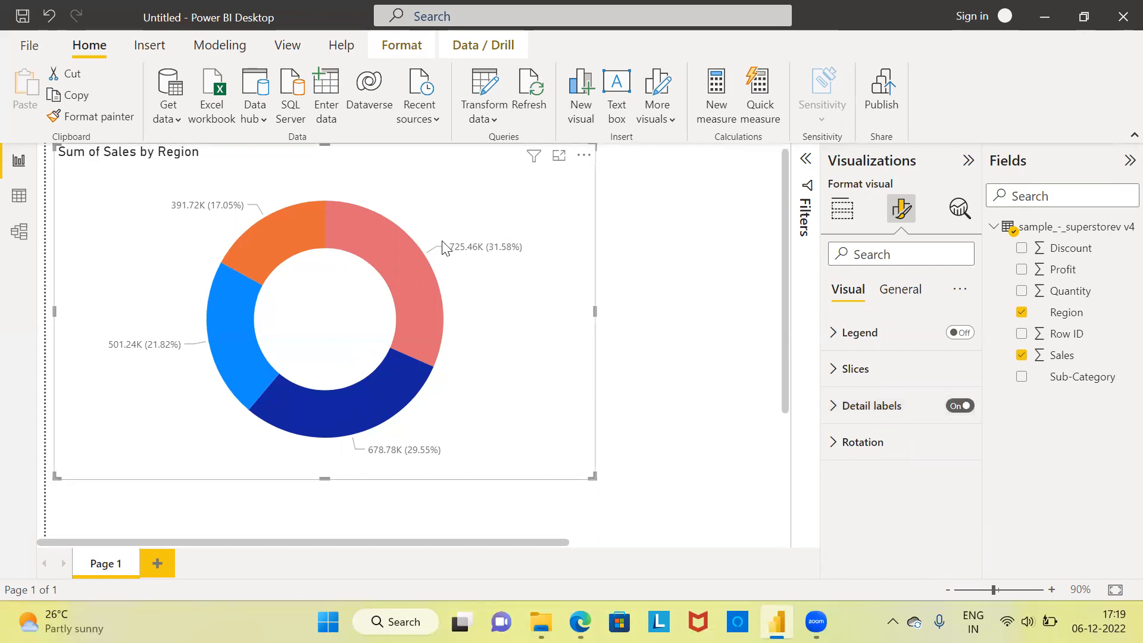
pyautogui.moveTo(489, 256)
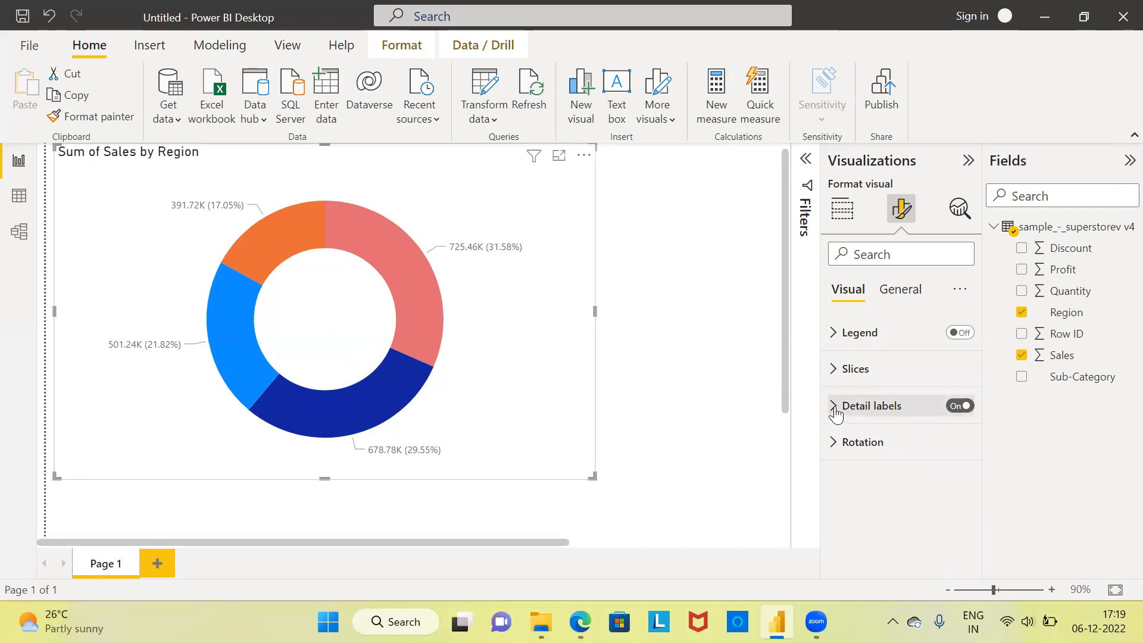
pyautogui.click(870, 405)
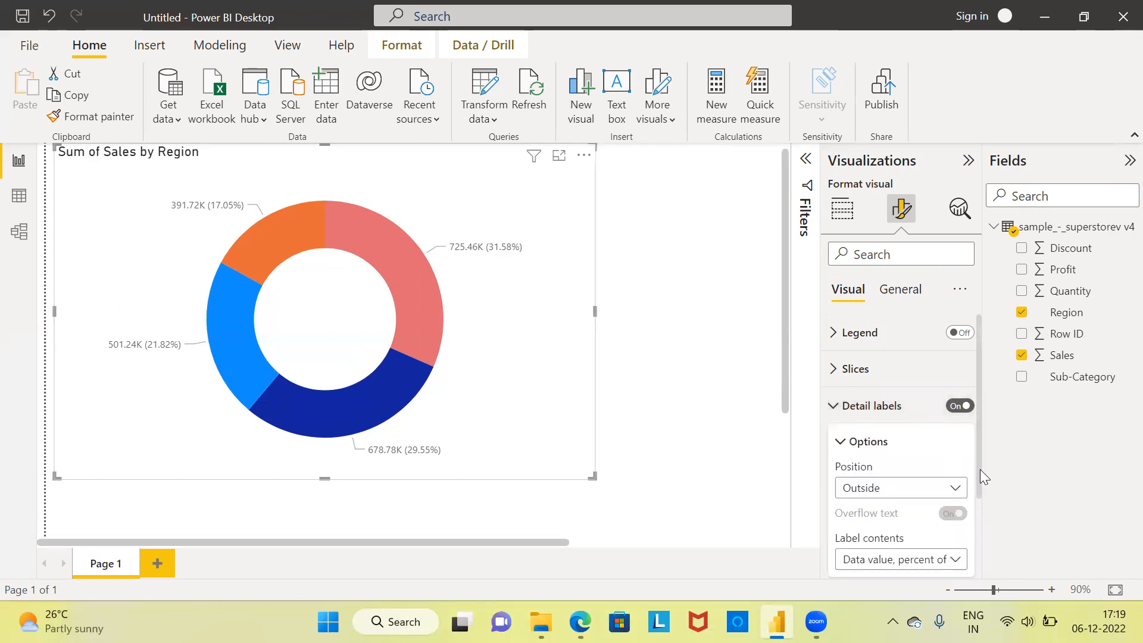
pyautogui.moveTo(976, 548)
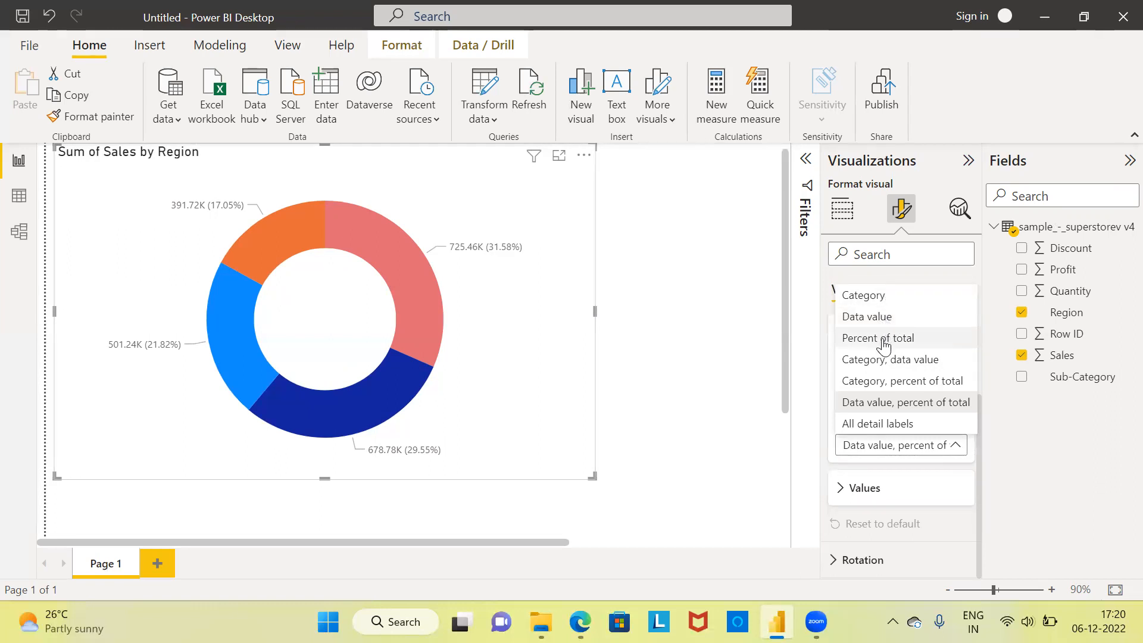
pyautogui.moveTo(879, 371)
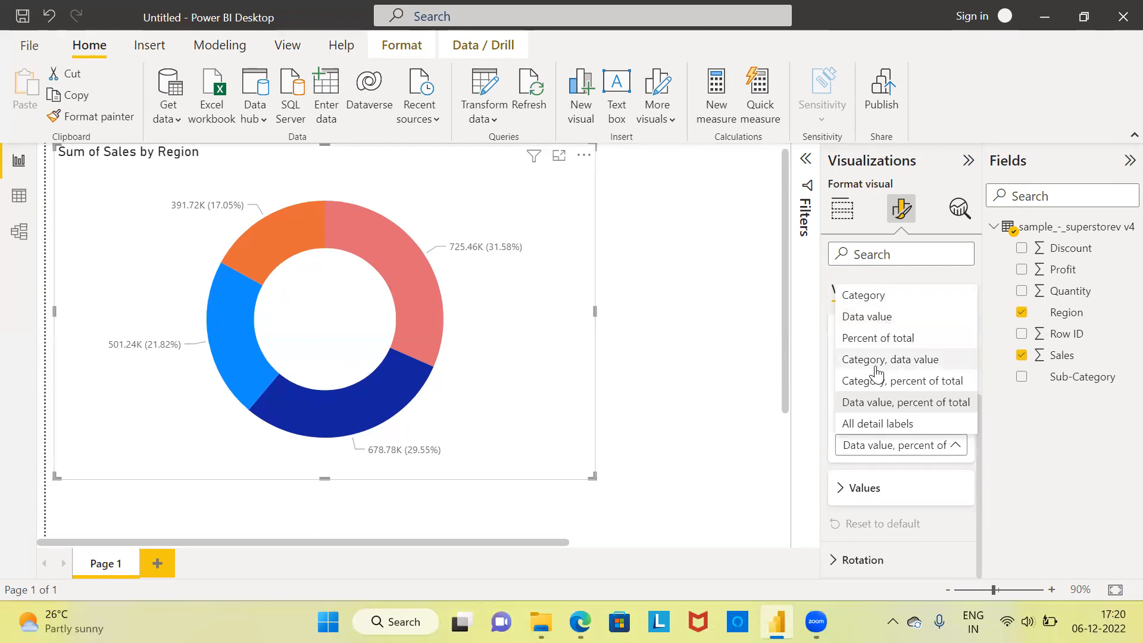
pyautogui.moveTo(922, 372)
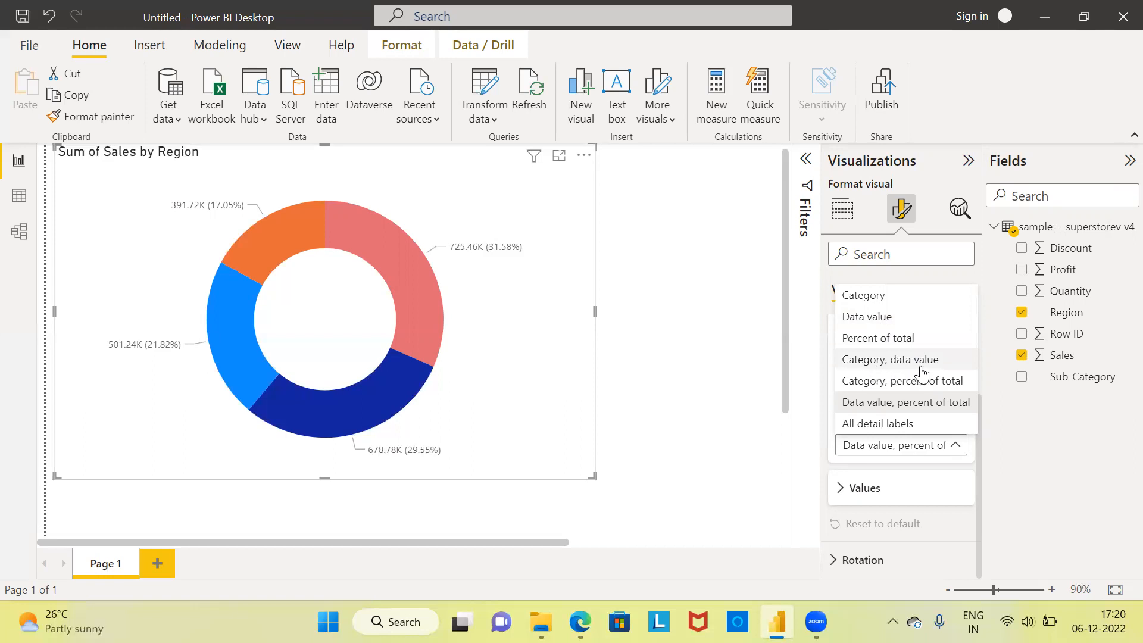
pyautogui.moveTo(866, 391)
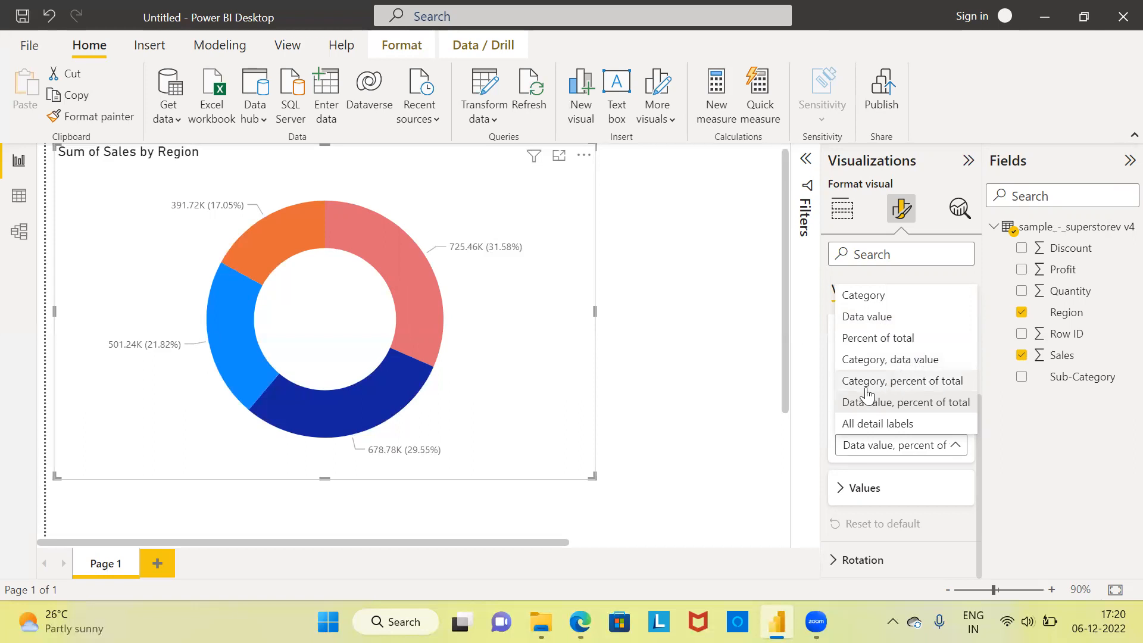
pyautogui.moveTo(941, 383)
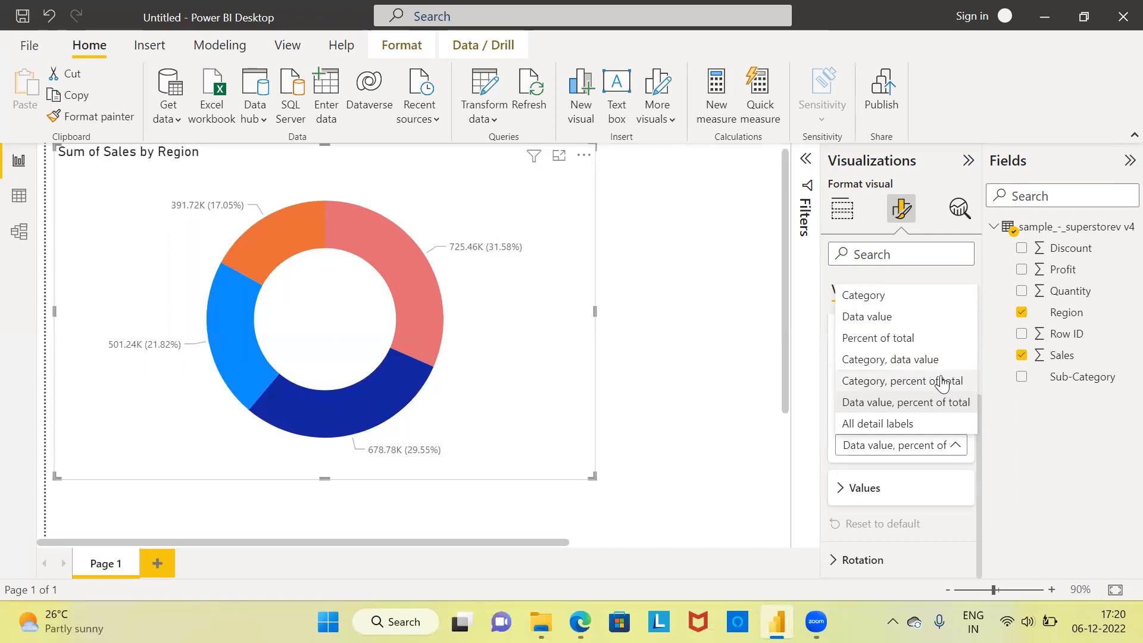
pyautogui.moveTo(940, 385)
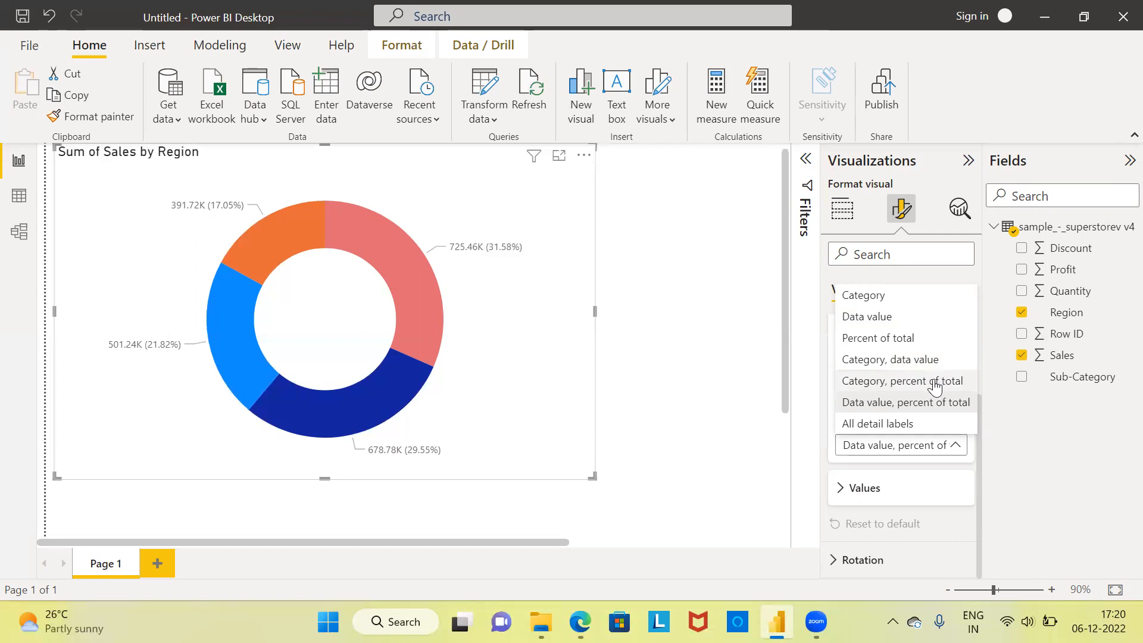
pyautogui.click(902, 381)
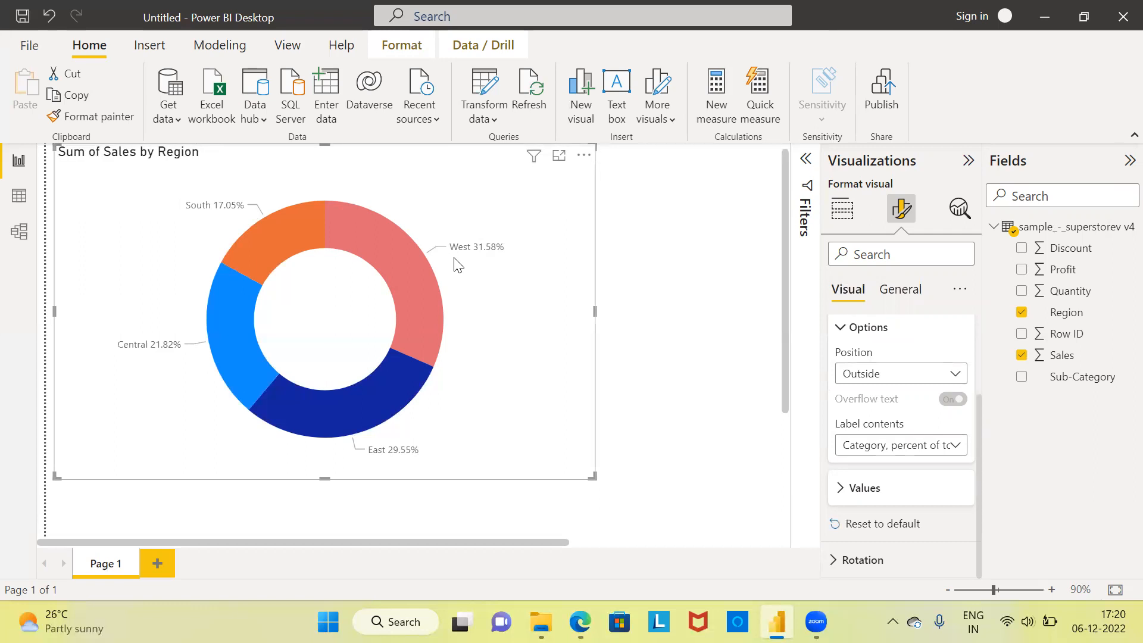
pyautogui.moveTo(495, 264)
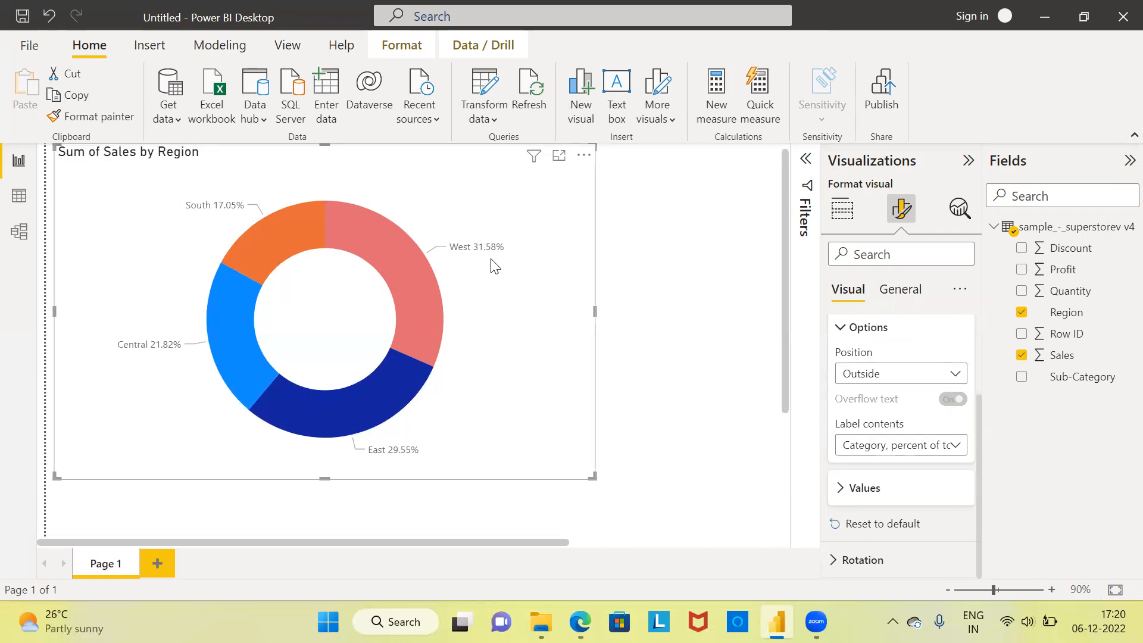
pyautogui.moveTo(524, 343)
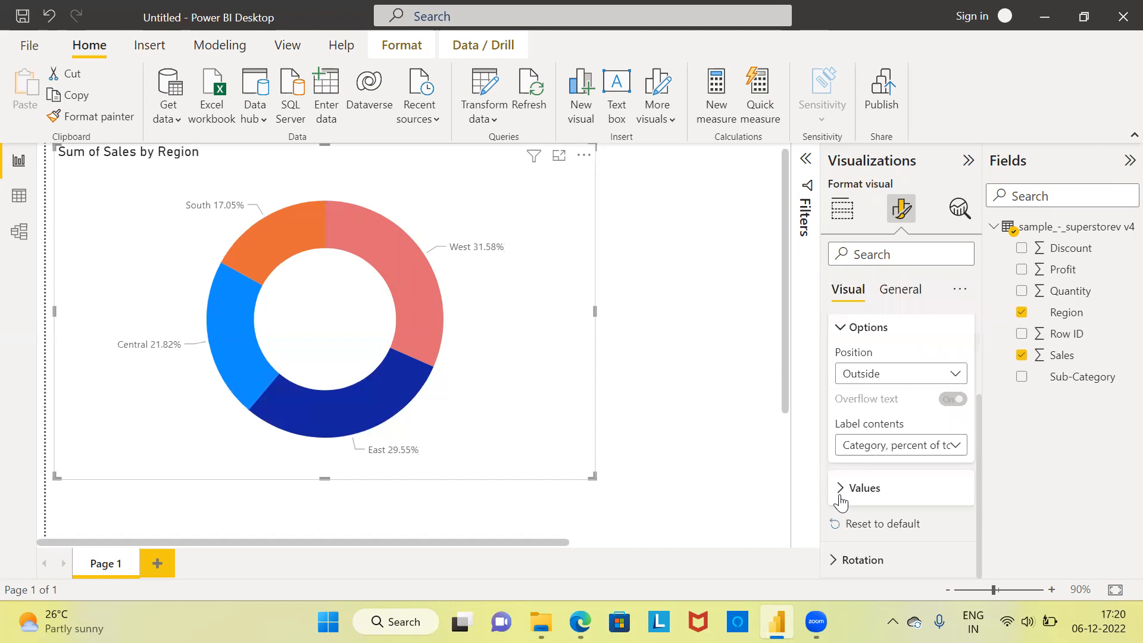
# Raise the detail label font size from 9 to 17 under Values.
pyautogui.click(840, 489)
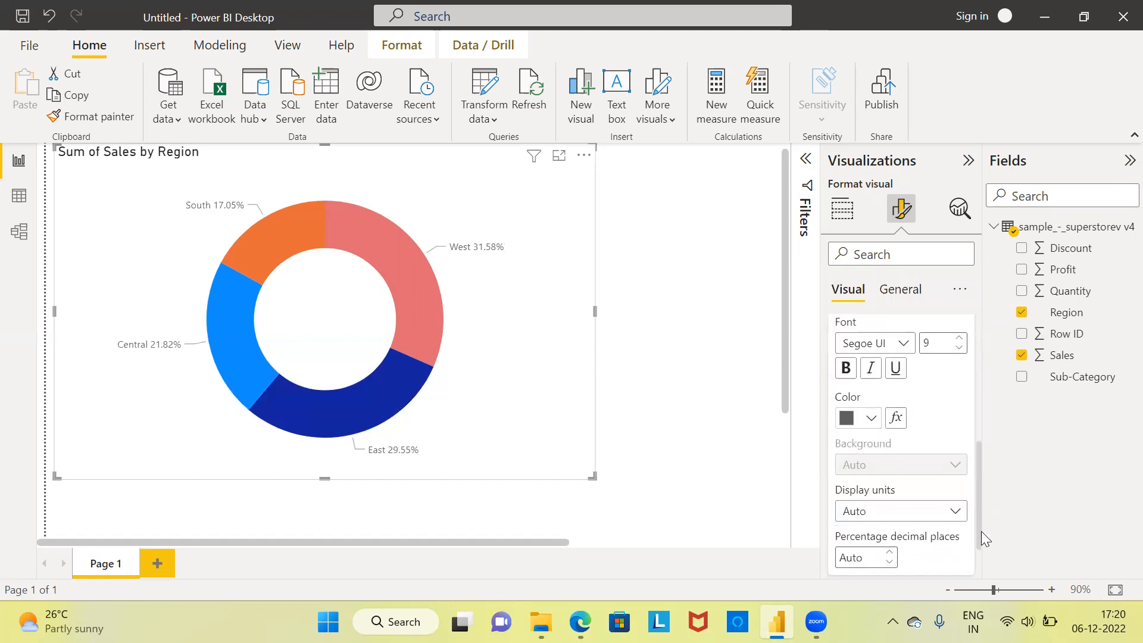
pyautogui.moveTo(955, 374)
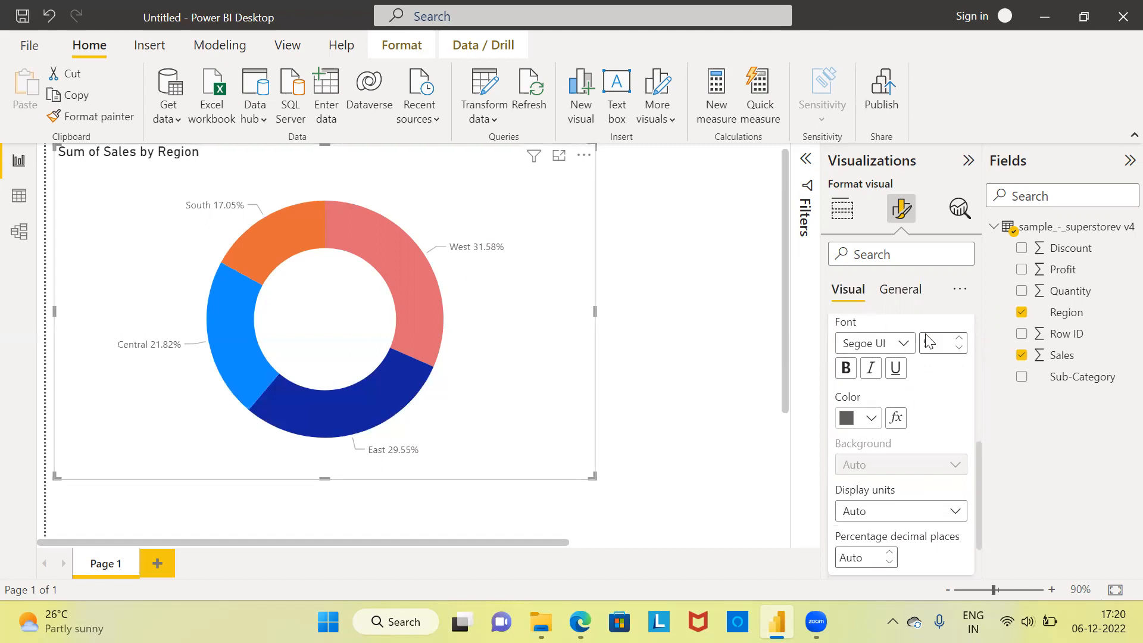
pyautogui.click(960, 339)
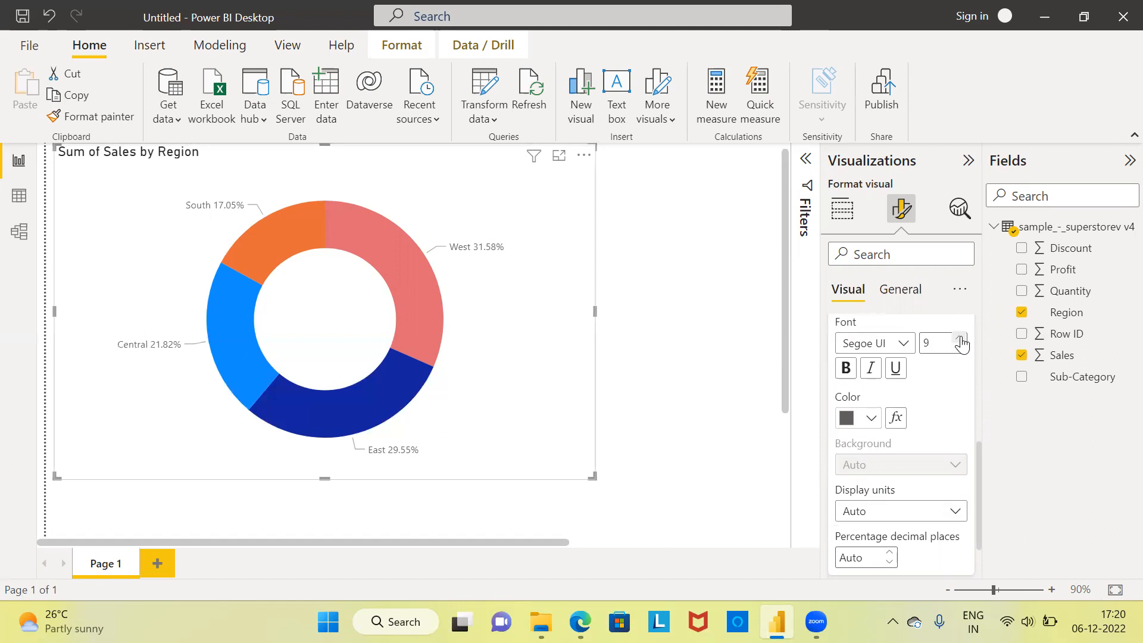
pyautogui.click(961, 338)
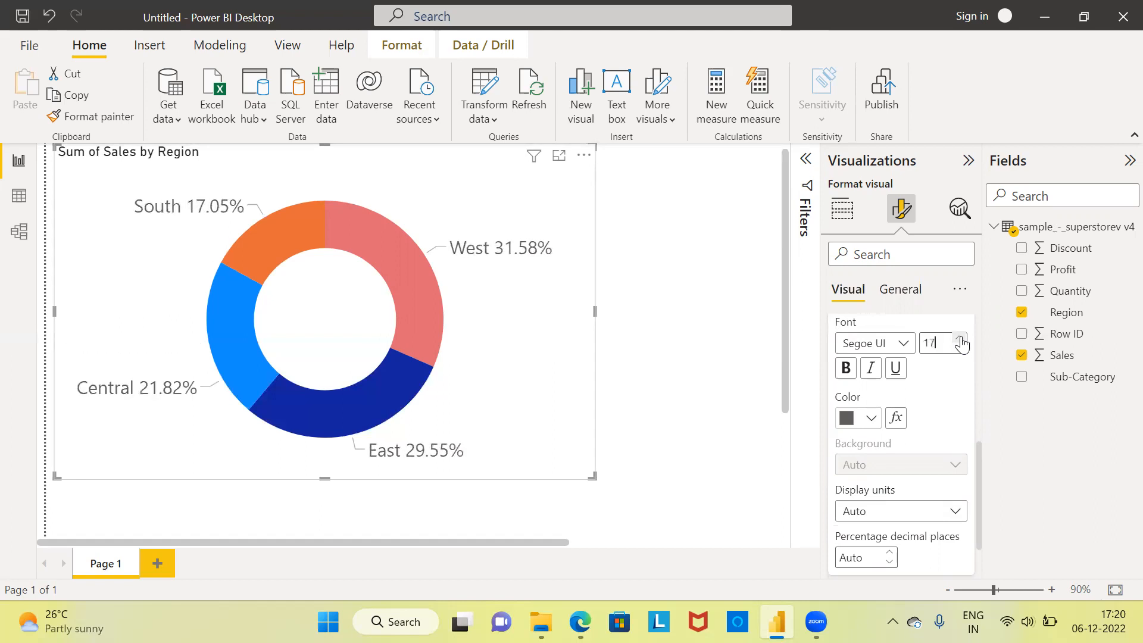
pyautogui.click(961, 338)
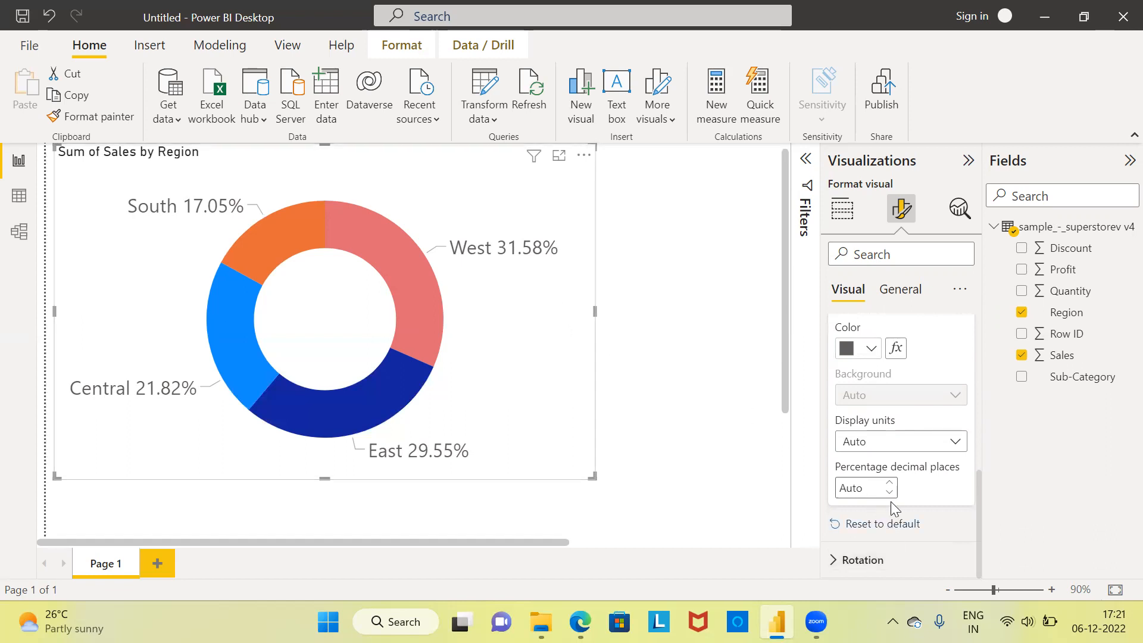
pyautogui.moveTo(882, 474)
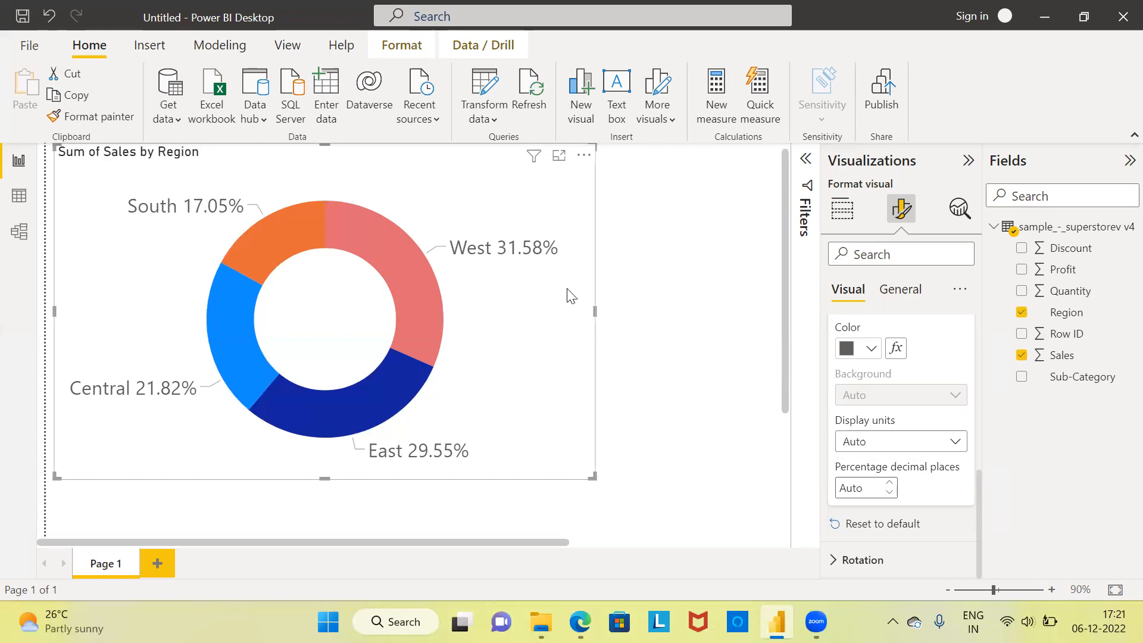
# Set label percentage decimal places to 0, giving West 32%, South 17%.
pyautogui.click(889, 493)
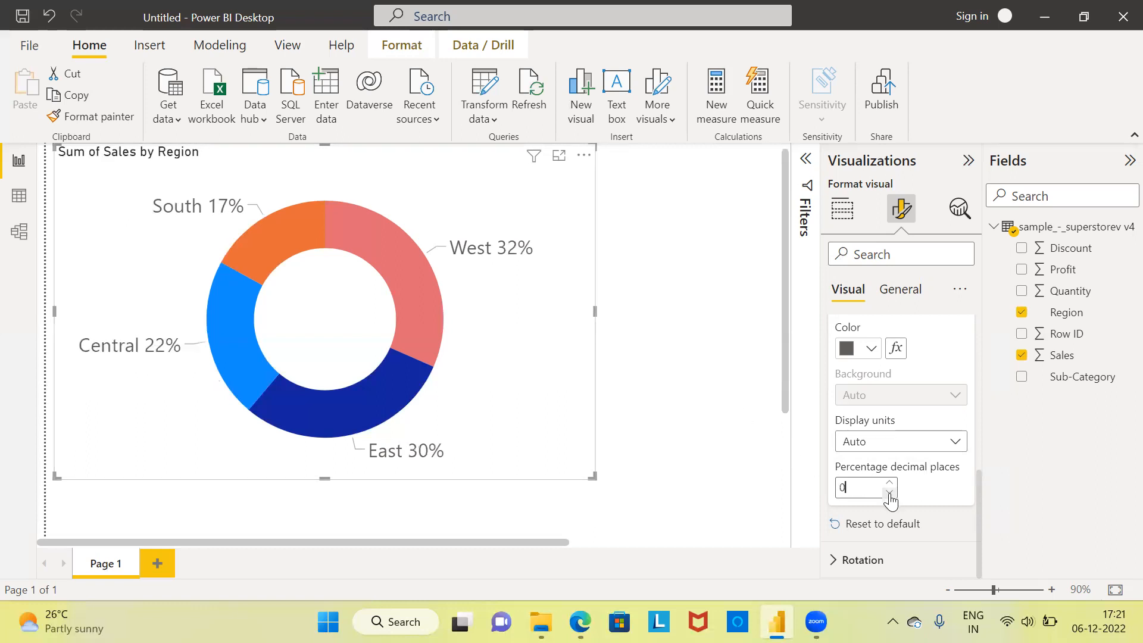
pyautogui.moveTo(865, 488)
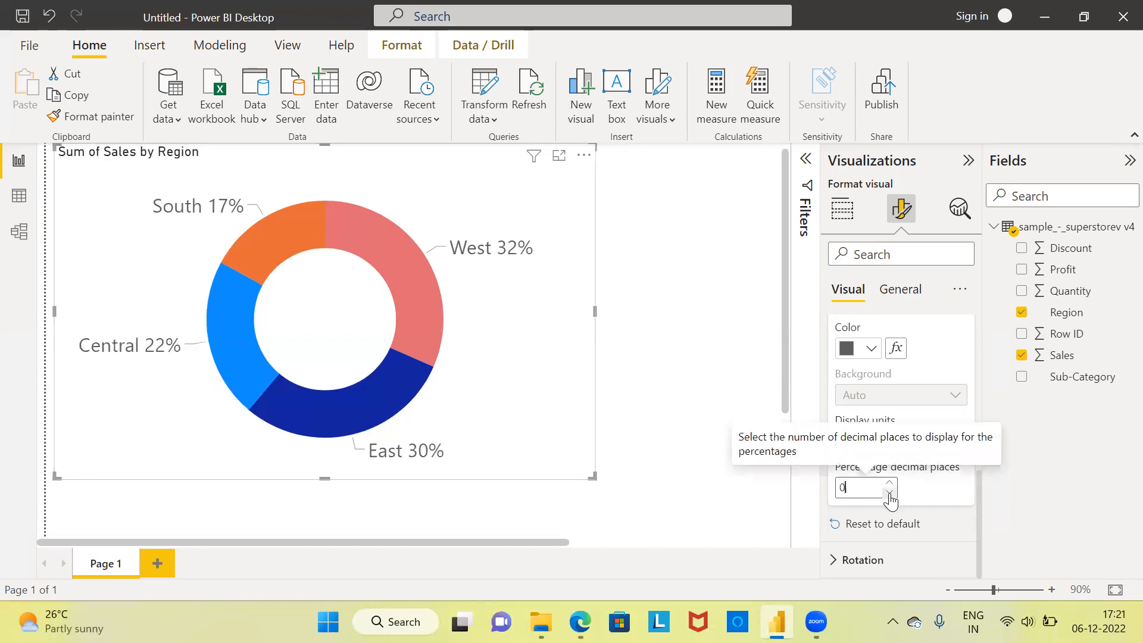
pyautogui.moveTo(501, 271)
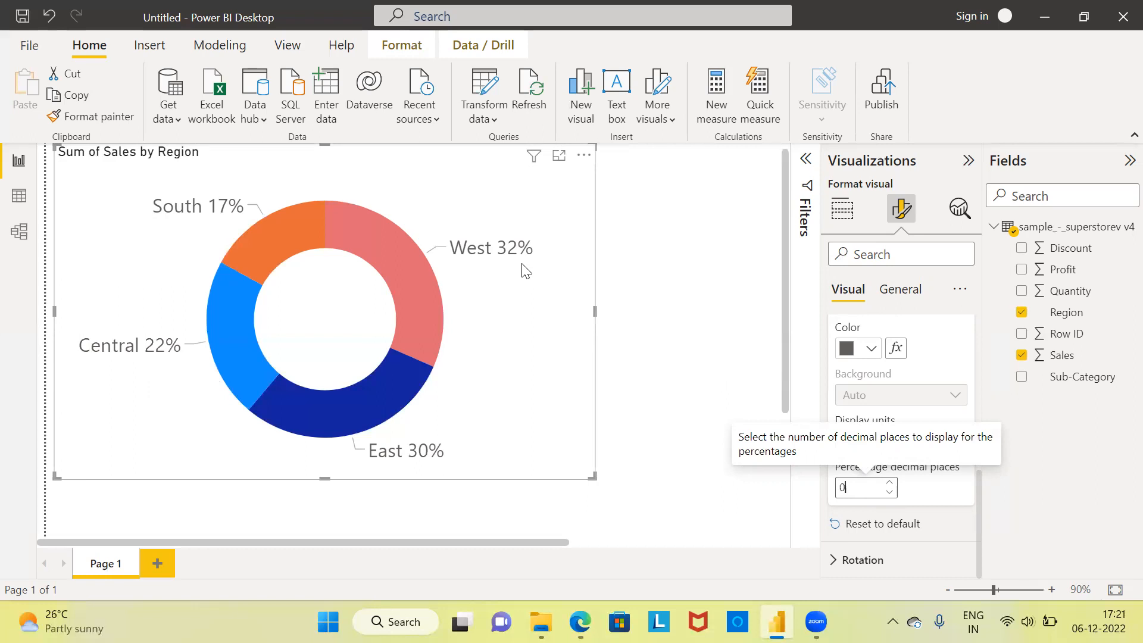
pyautogui.moveTo(486, 271)
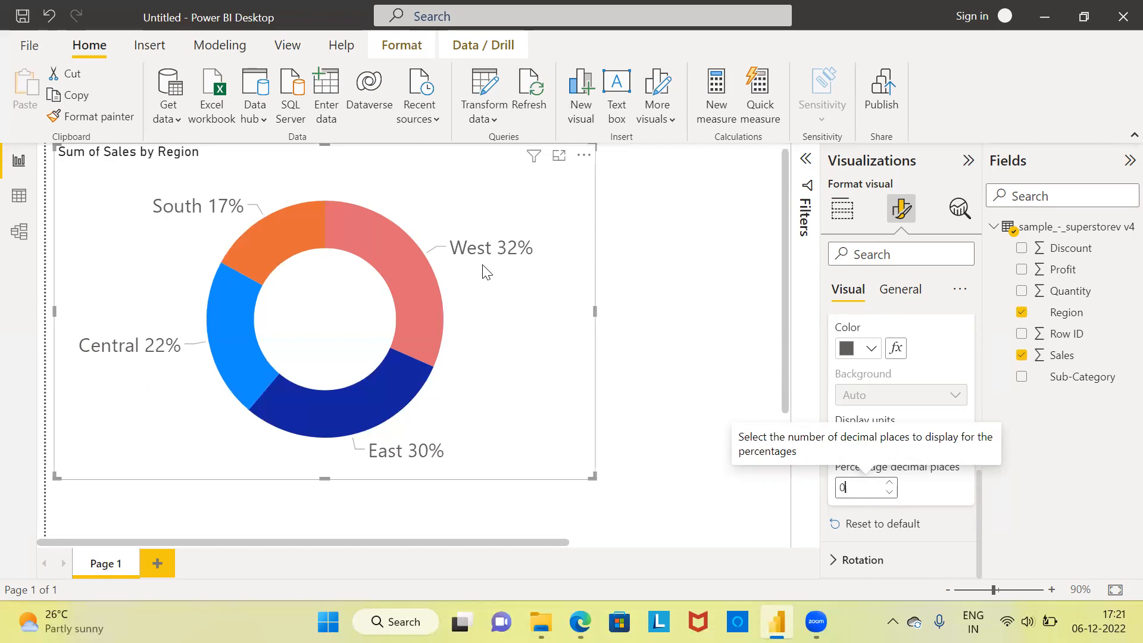
pyautogui.moveTo(478, 274)
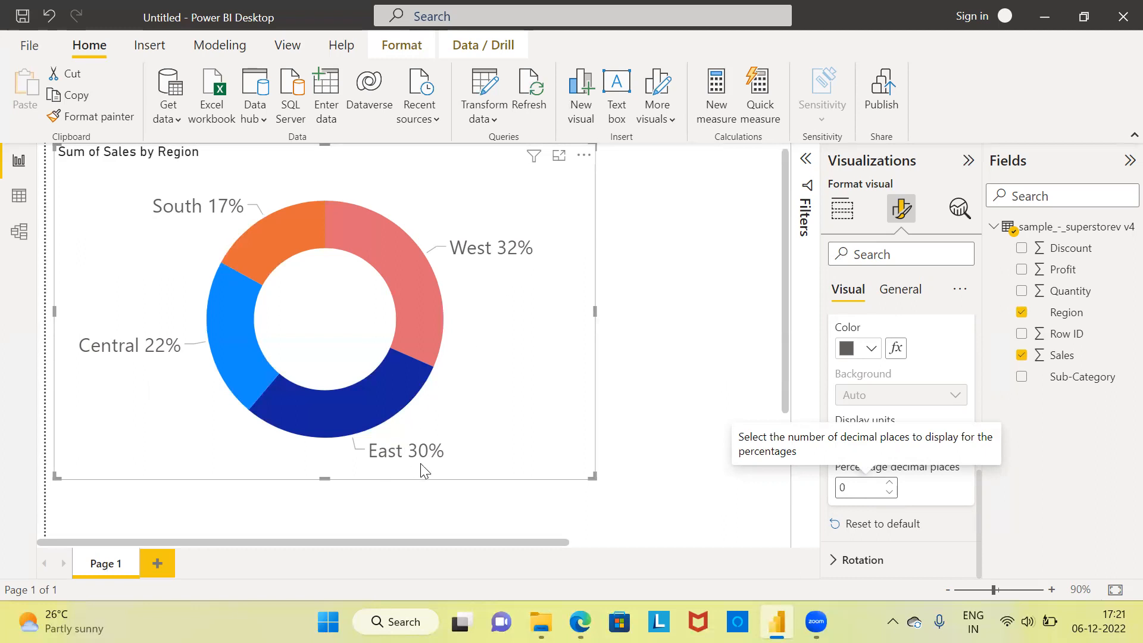
pyautogui.moveTo(168, 371)
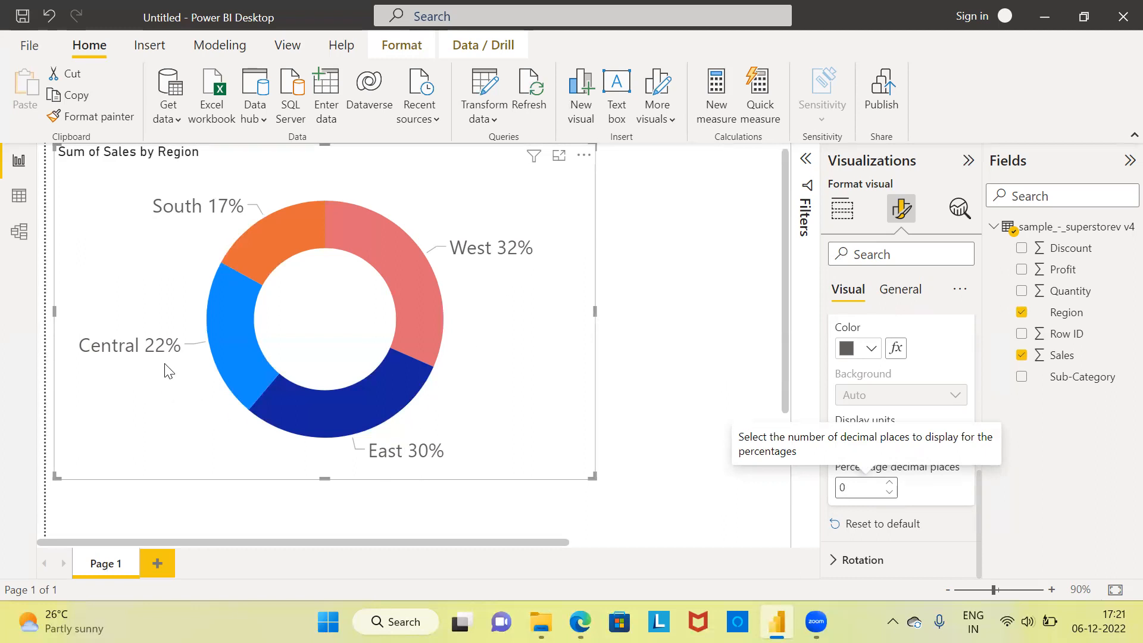
pyautogui.moveTo(213, 237)
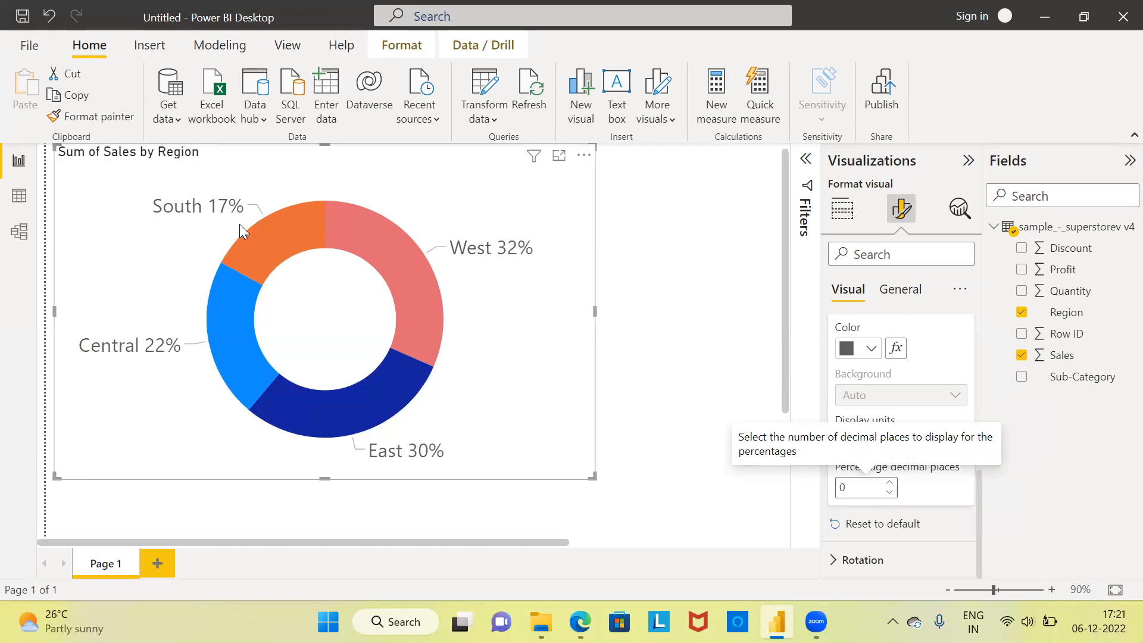
pyautogui.moveTo(413, 313)
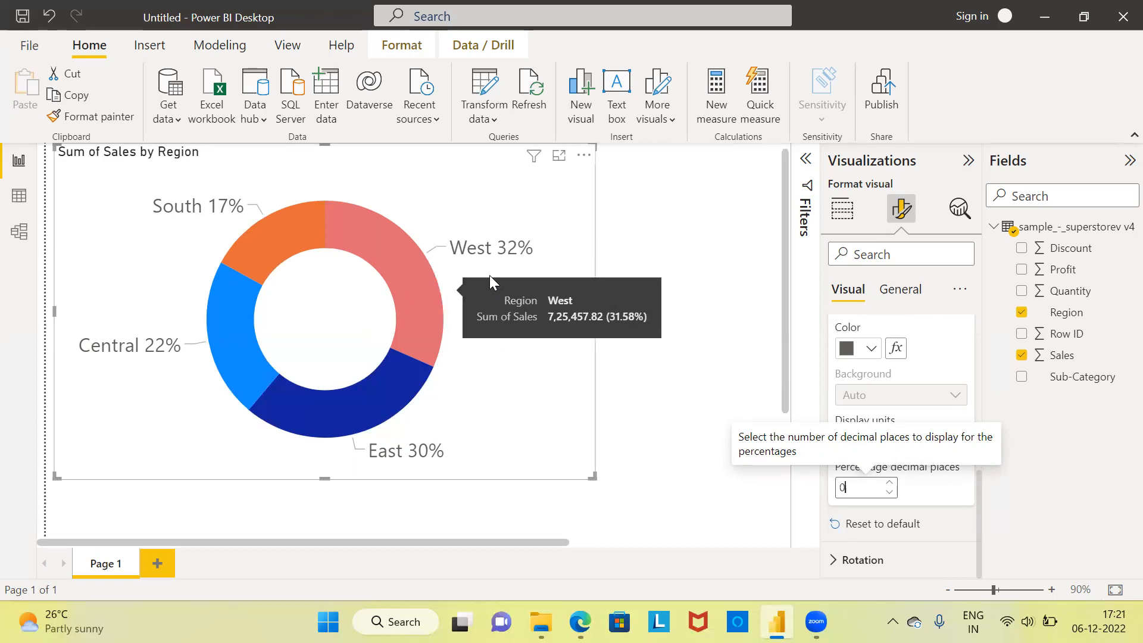
pyautogui.moveTo(467, 268)
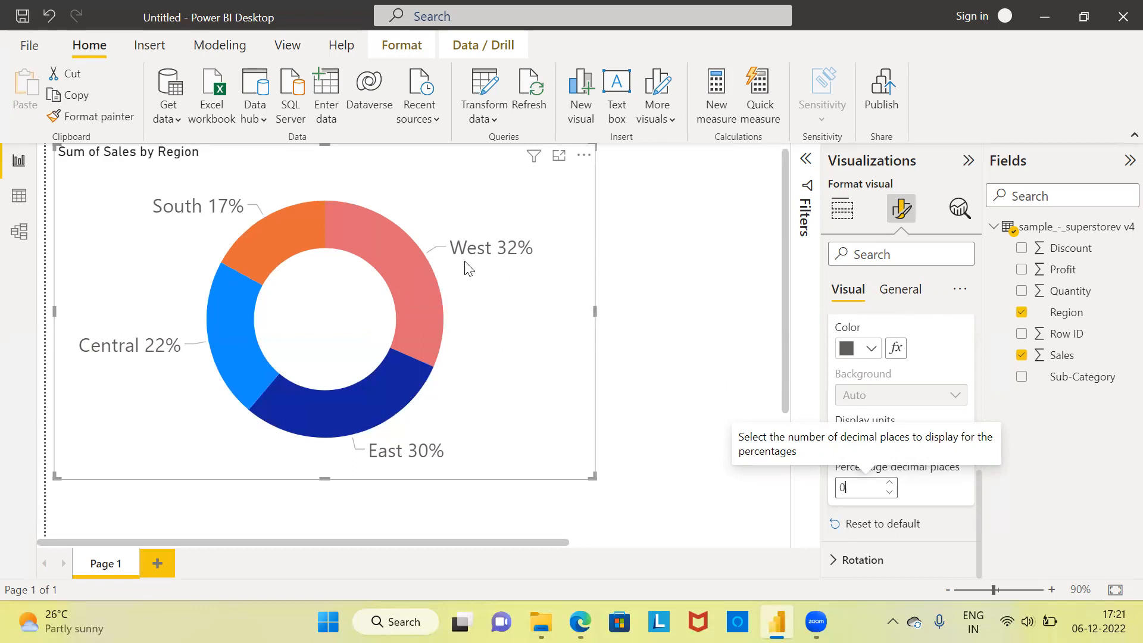
pyautogui.moveTo(514, 266)
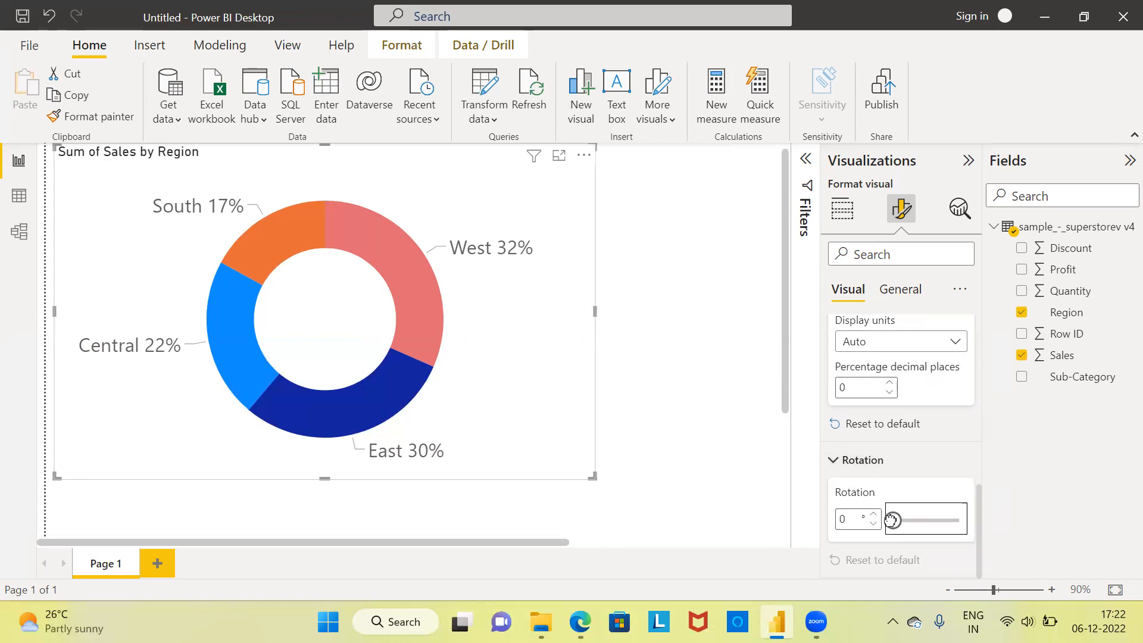
# Rotate the donut to about 292° so West sits at the top.
pyautogui.moveTo(892, 519); pyautogui.dragTo(922, 520)
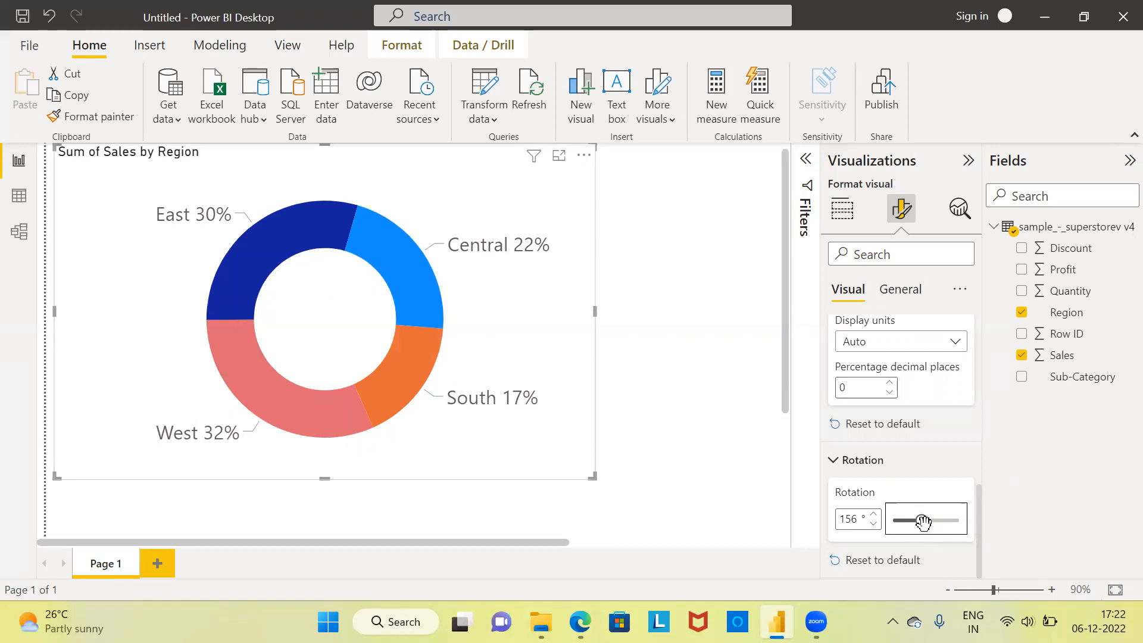
pyautogui.moveTo(922, 520); pyautogui.dragTo(945, 521)
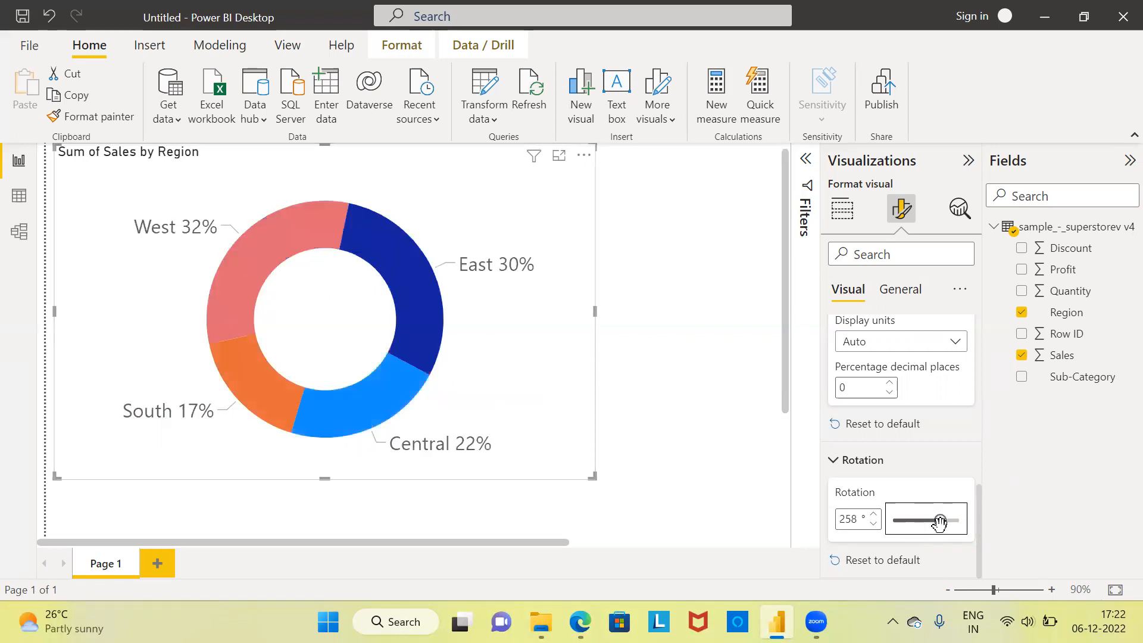
pyautogui.moveTo(941, 521); pyautogui.dragTo(944, 520)
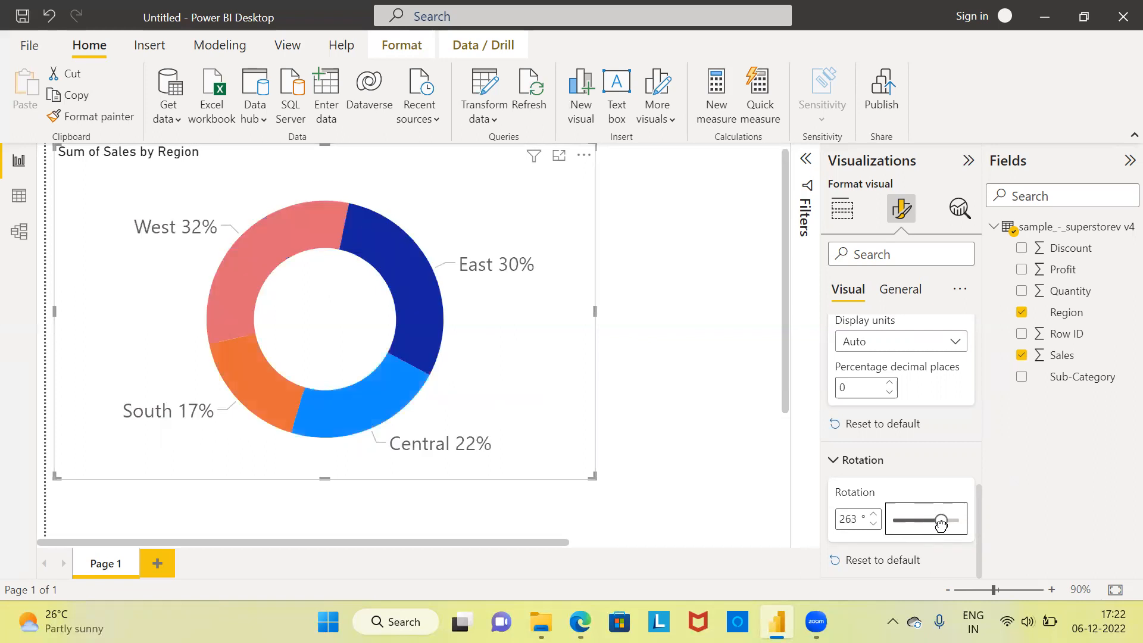
pyautogui.moveTo(941, 520); pyautogui.dragTo(967, 521)
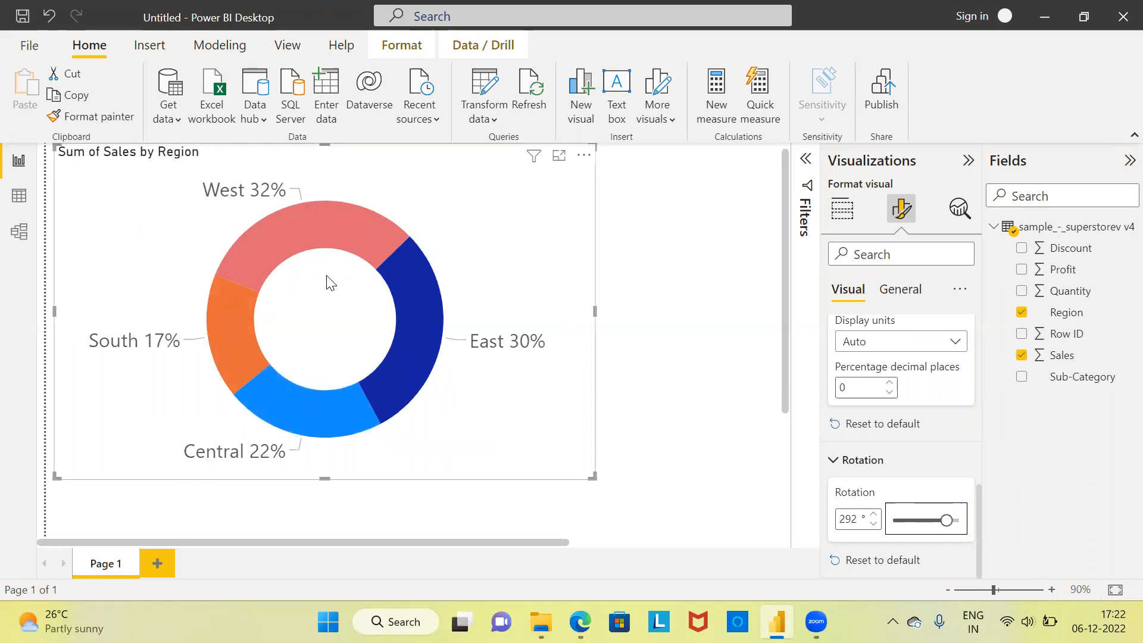
pyautogui.moveTo(395, 244)
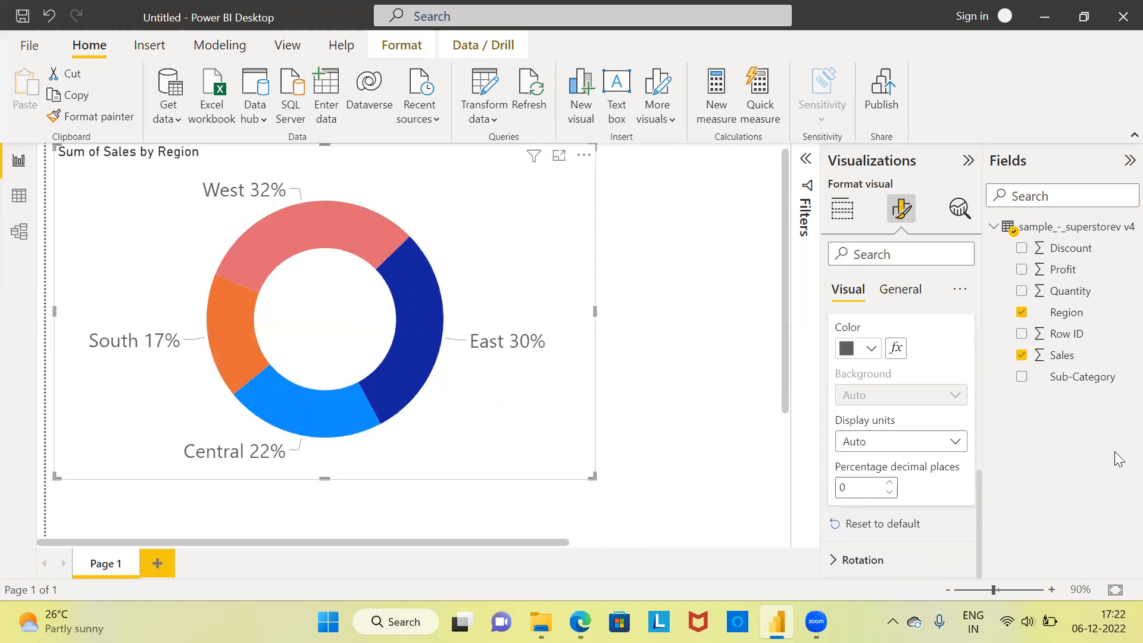
pyautogui.moveTo(927, 31)
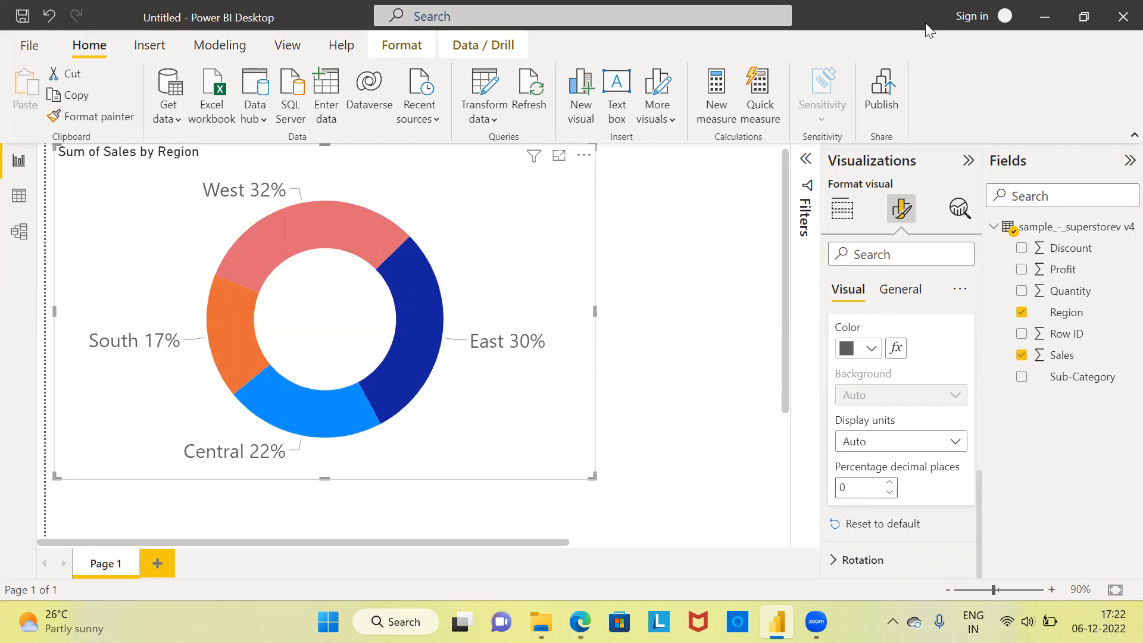